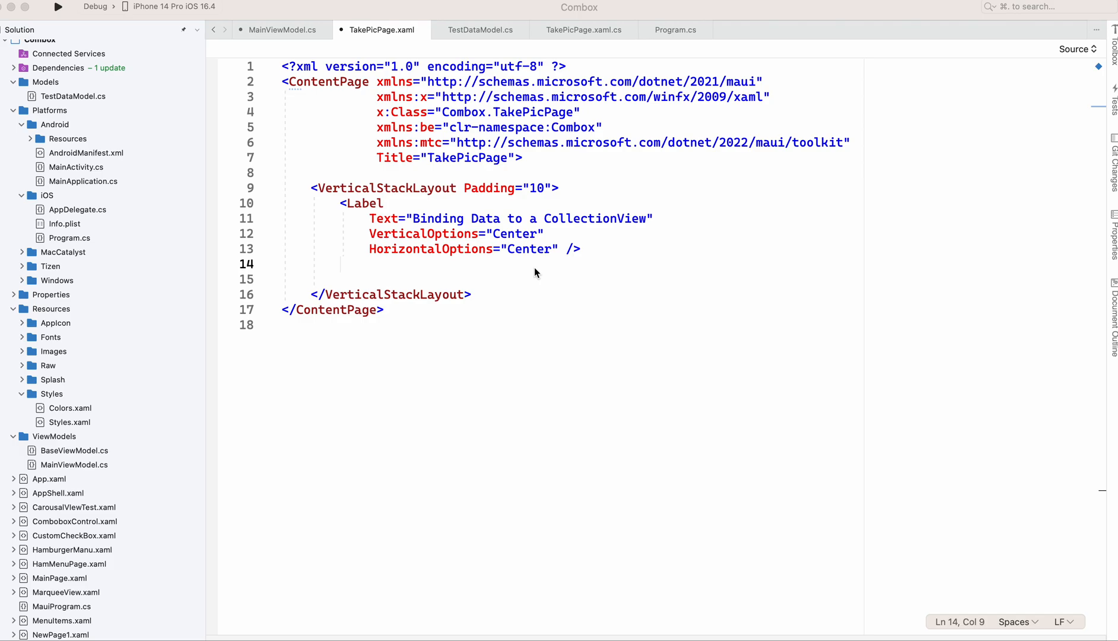
{"action": "mouse_move", "coordinate": [407, 112]}
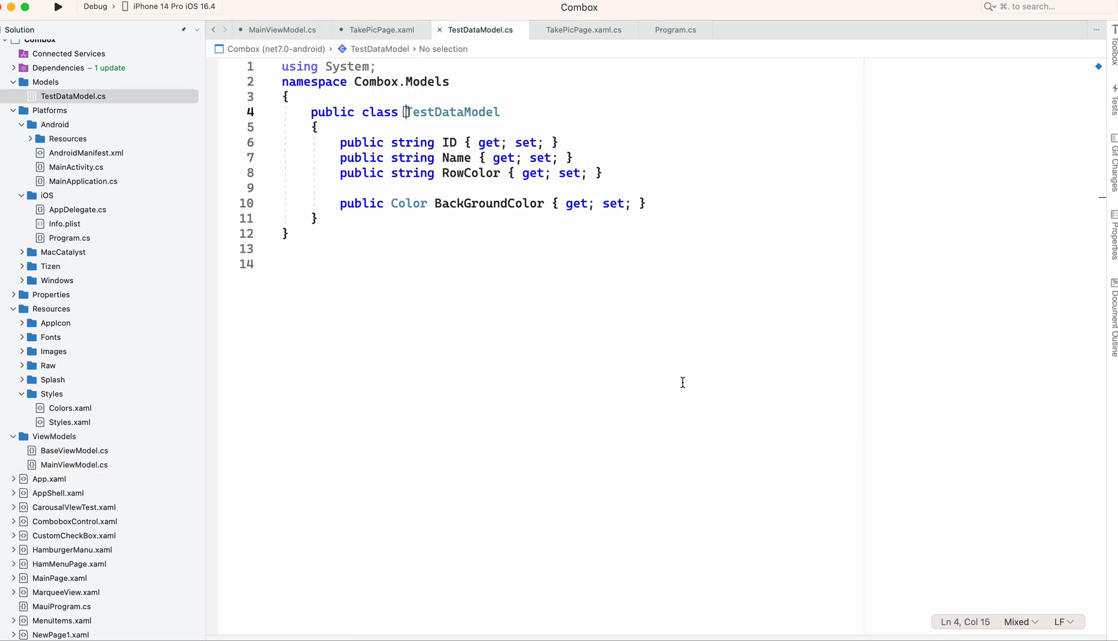
- Review the TestDataModel class and its BackGroundColor property
{"action": "double_click", "coordinate": [452, 111]}
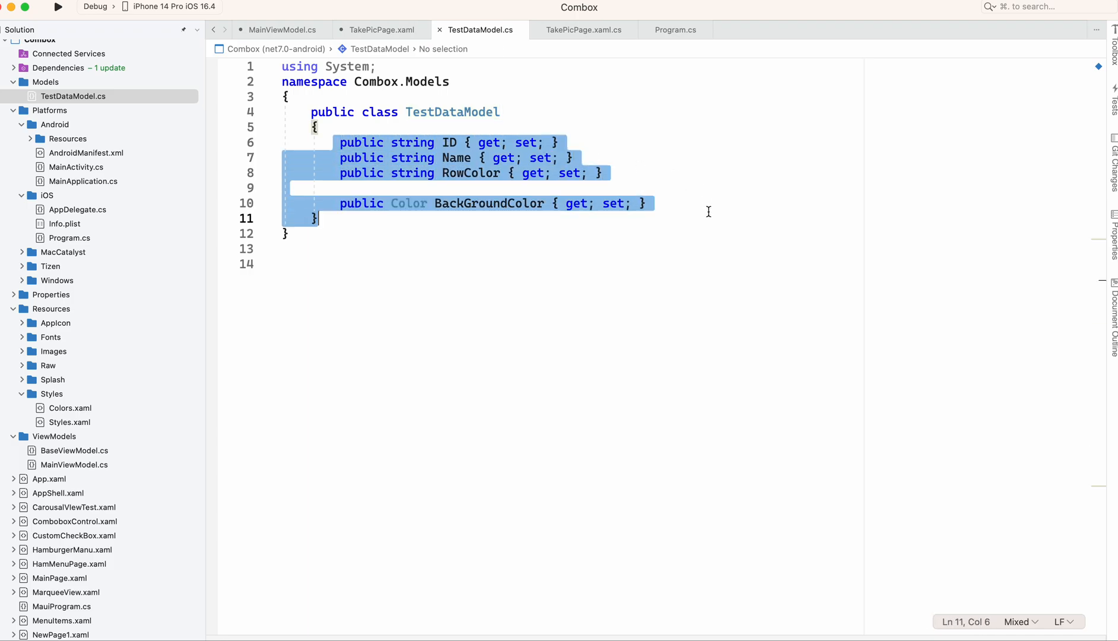
{"action": "left_click", "coordinate": [574, 231]}
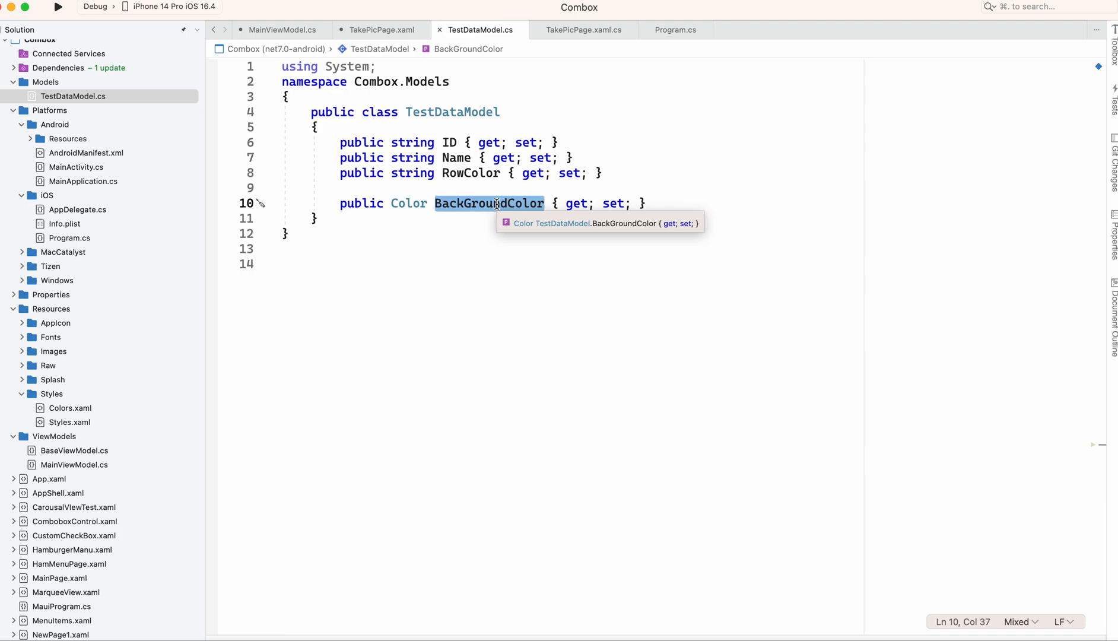
{"action": "mouse_move", "coordinate": [349, 155]}
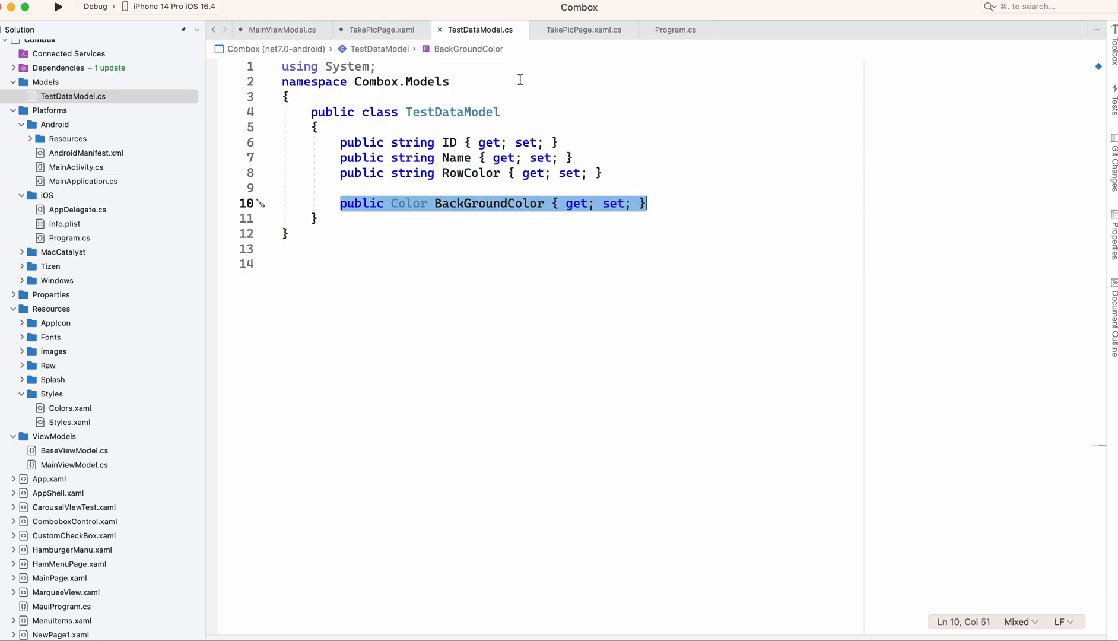
{"action": "left_click", "coordinate": [281, 30]}
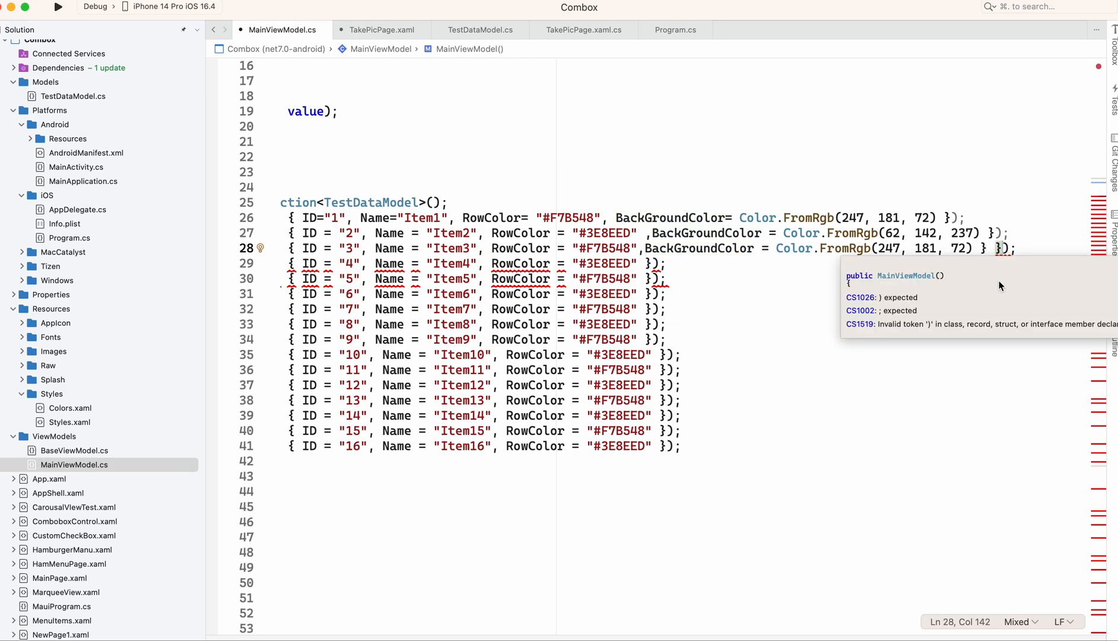
- Add BackGroundColor = Color.FromRgb(247, 181, 72) / (62, 142, 237) alternately to the DataList items
{"action": "key", "text": "Backspace"}
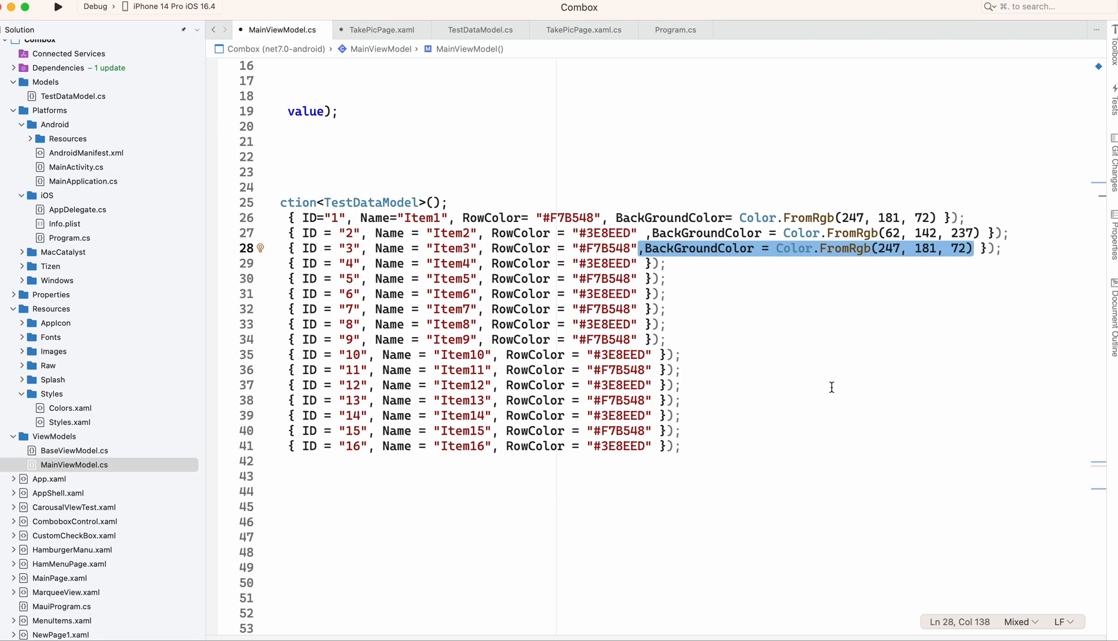
{"action": "mouse_move", "coordinate": [705, 323]}
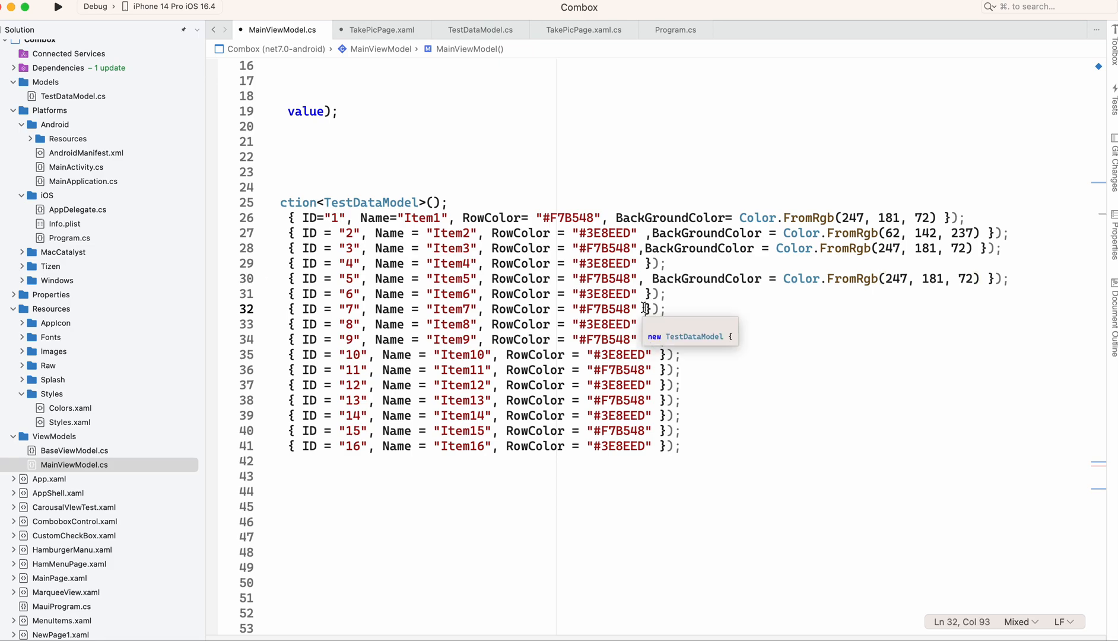
{"action": "type", "text": ", BackGroundColor = Color.FromRgb(247, 181, 72)"}
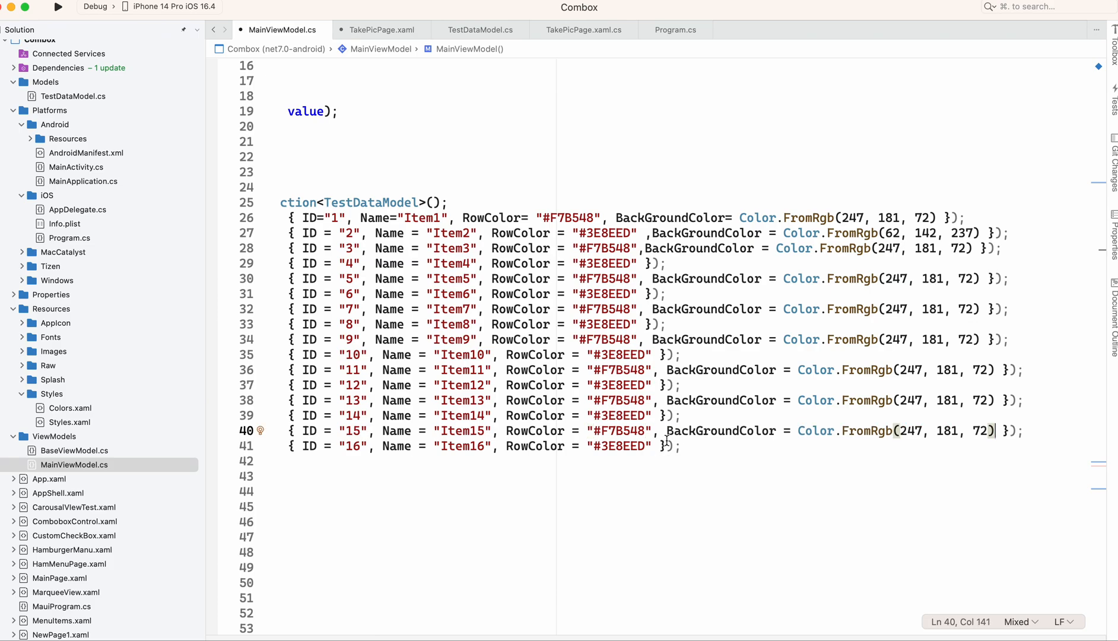
{"action": "mouse_move", "coordinate": [720, 431]}
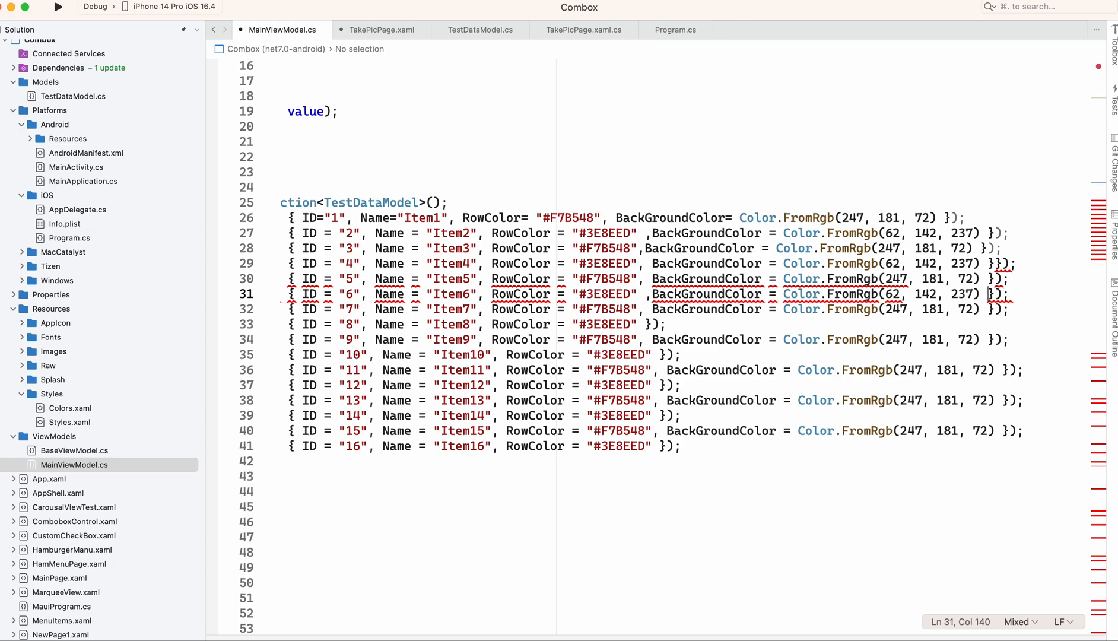
{"action": "left_click", "coordinate": [991, 264]}
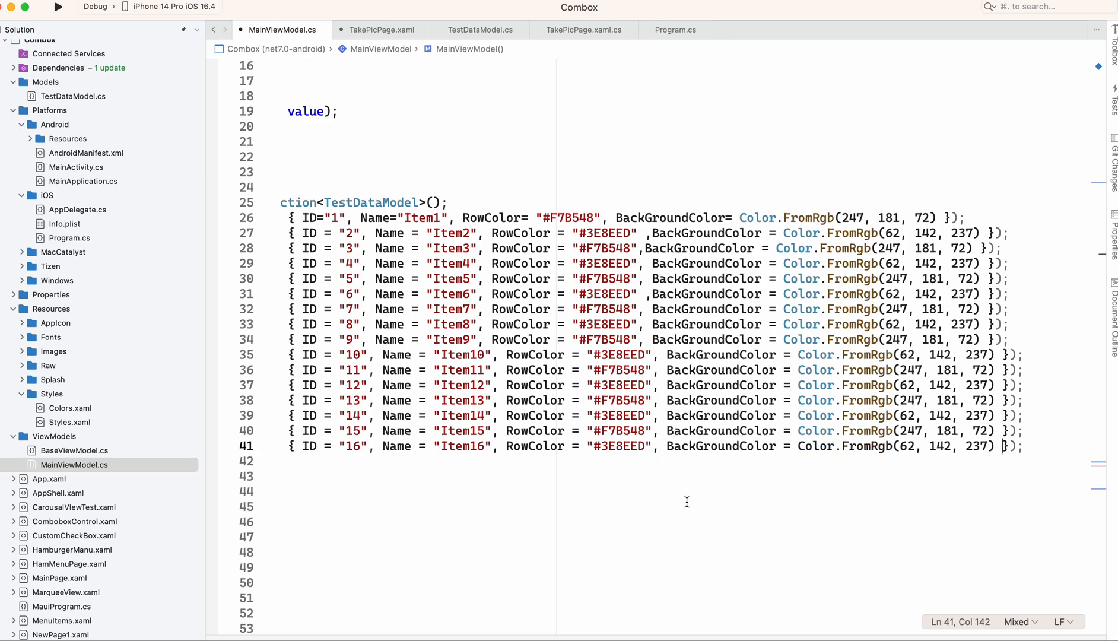
{"action": "scroll", "scroll_direction": "left", "scroll_amount": 3}
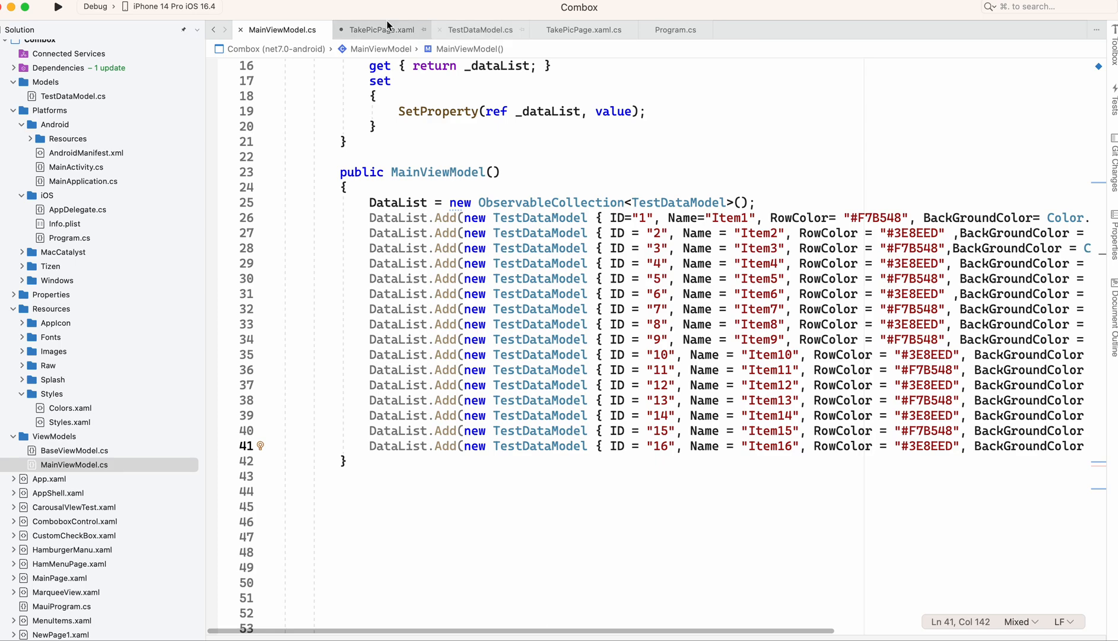
- Confirm TakePicPage code-behind sets BindingContext = new MainViewModel(), then return to the XAML
{"action": "left_click", "coordinate": [383, 29]}
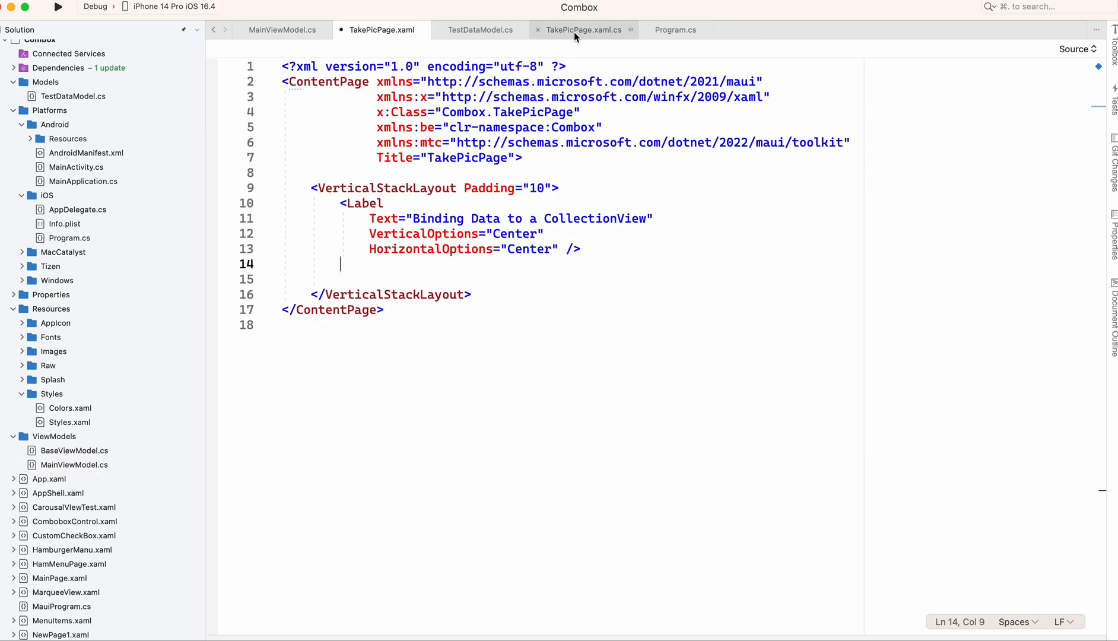
{"action": "left_click", "coordinate": [580, 30]}
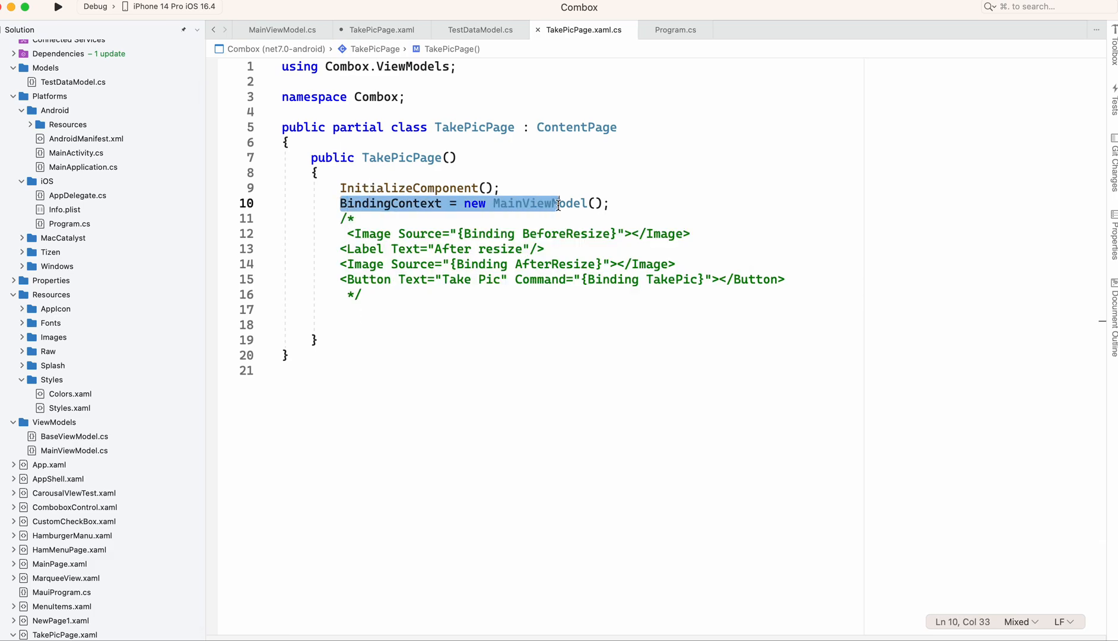
{"action": "left_click", "coordinate": [631, 210]}
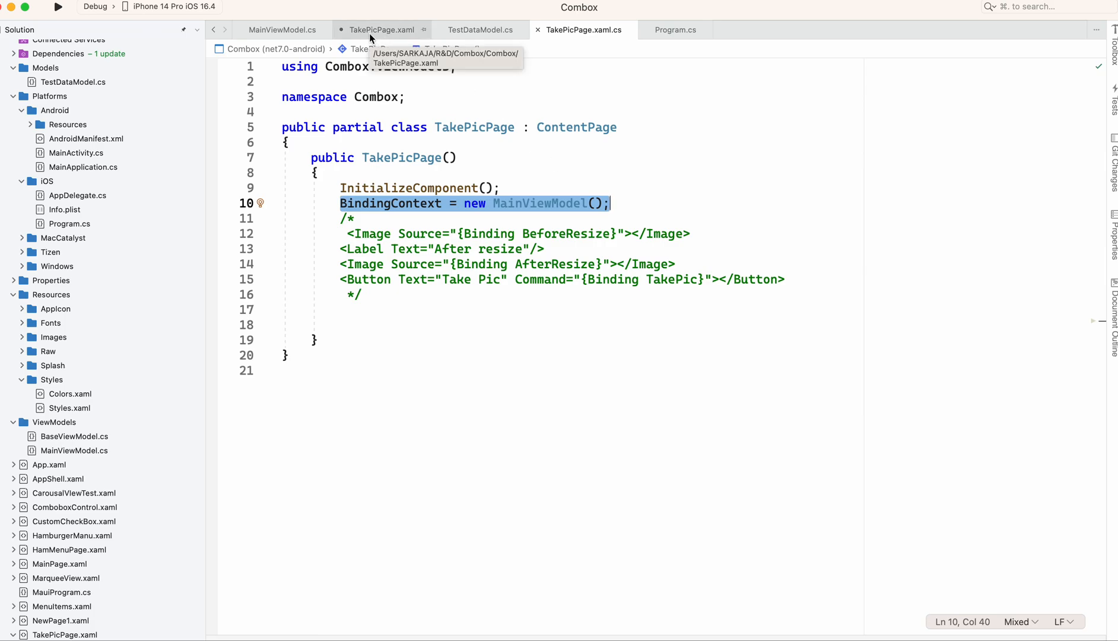
{"action": "left_click", "coordinate": [382, 30]}
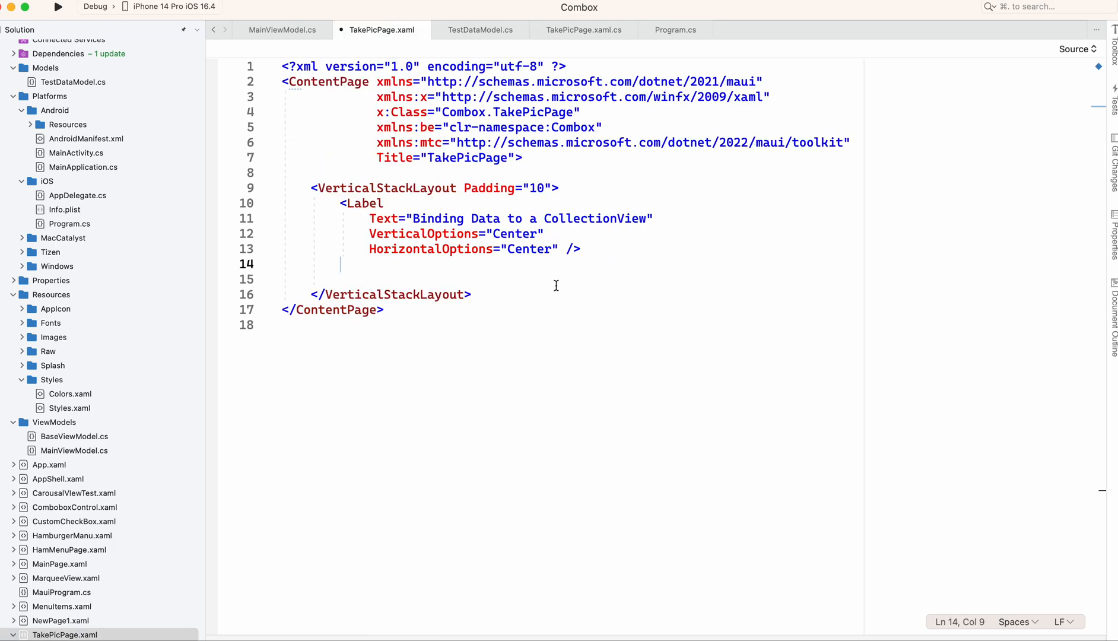
- Add a ListView with a Header containing a horizontal StackLayout with Padding 20
{"action": "type", "text": "<li"}
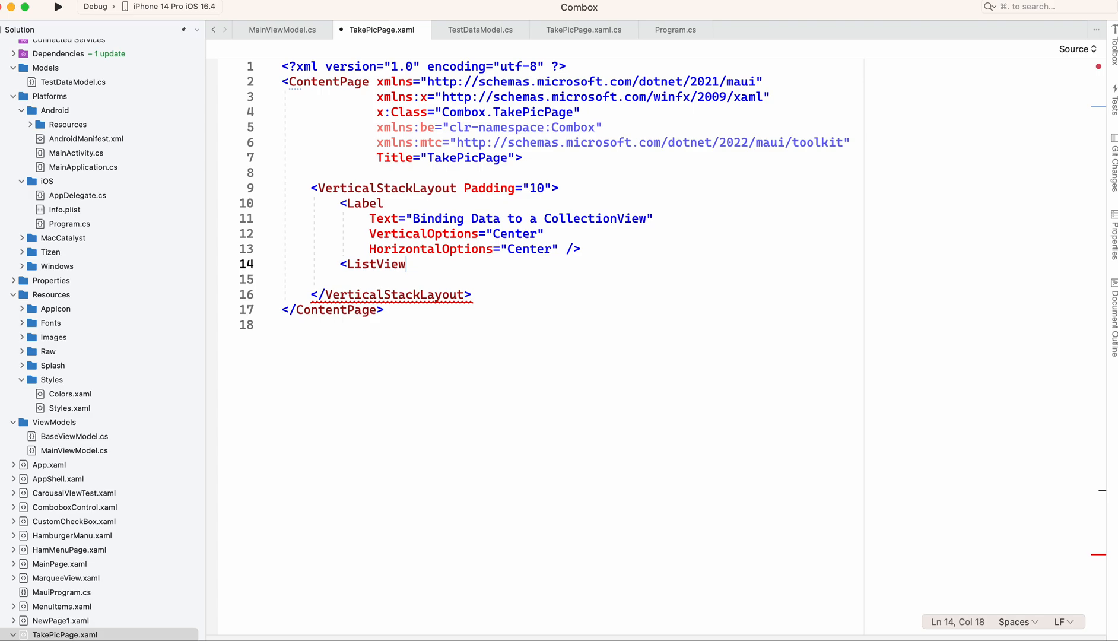
{"action": "type", "text": ">"}
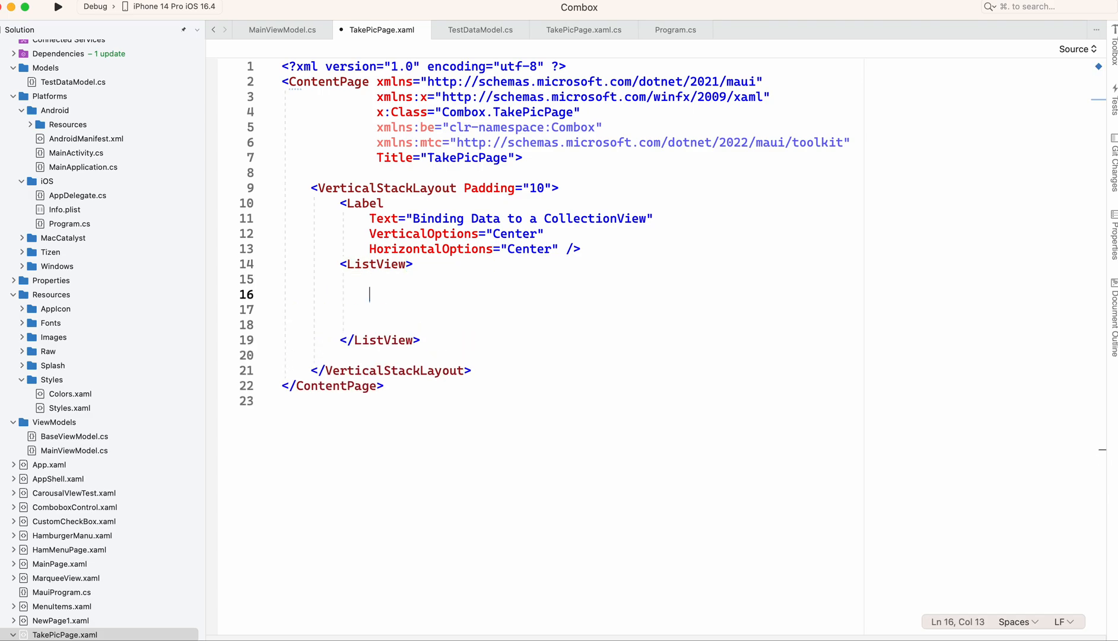
{"action": "type", "text": "<li"}
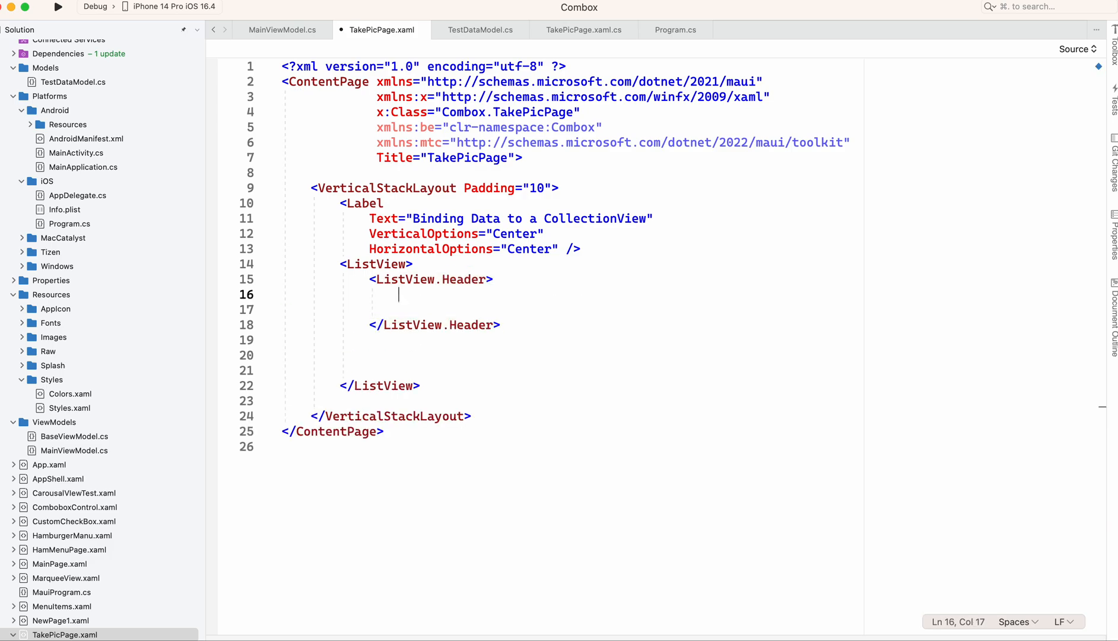
{"action": "type", "text": "<"}
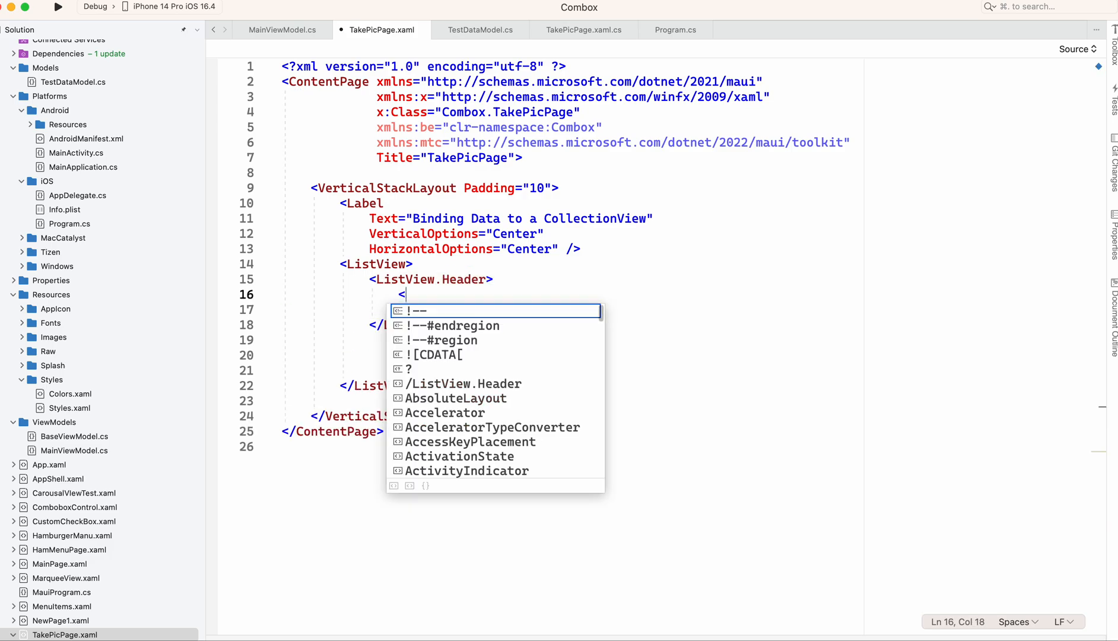
{"action": "type", "text": "StackLayout>"}
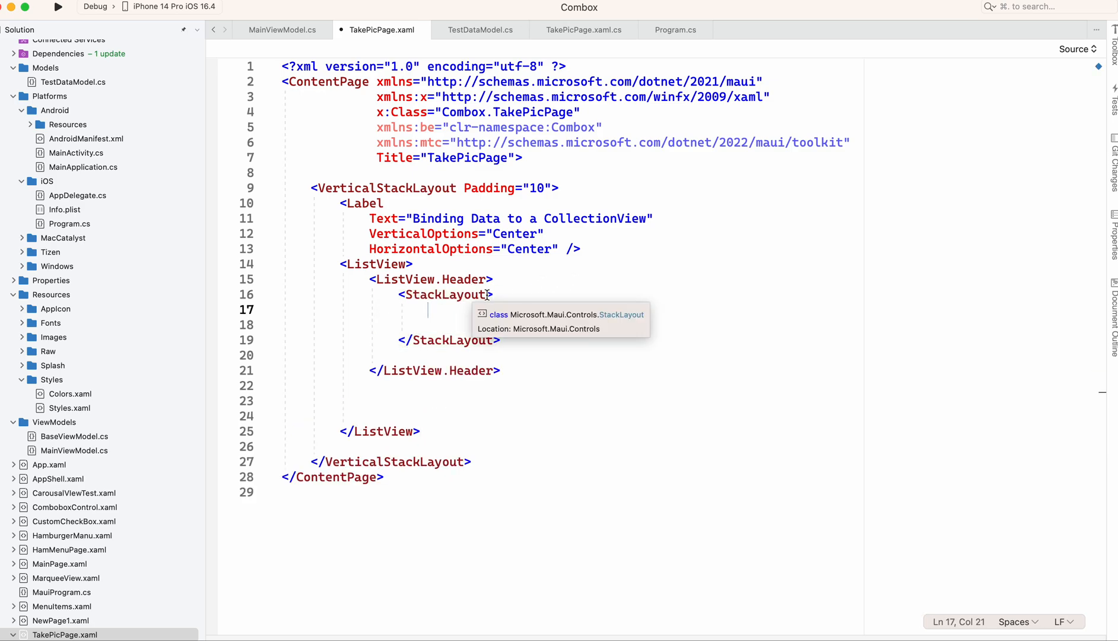
{"action": "type", "text": "sp"}
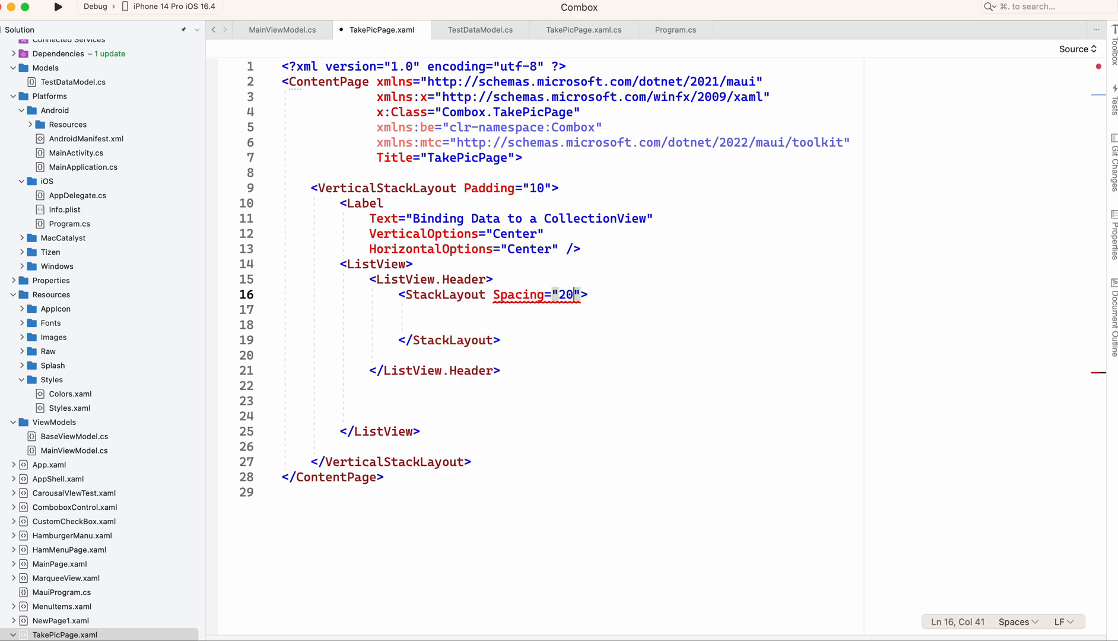
{"action": "type", "text": "Padding=\"\""}
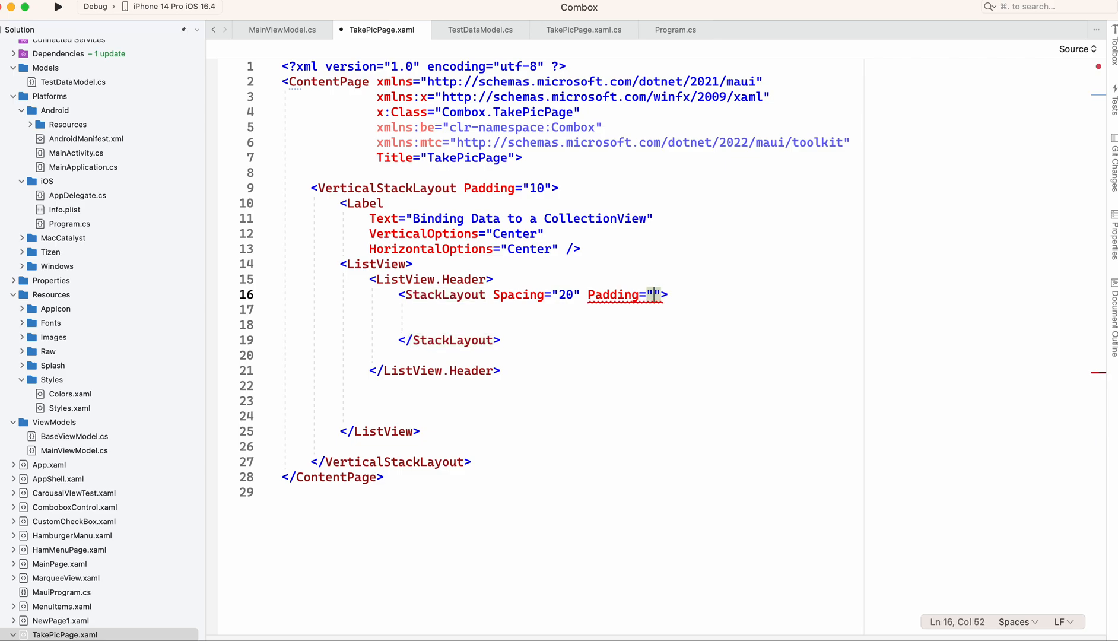
{"action": "type", "text": "20"}
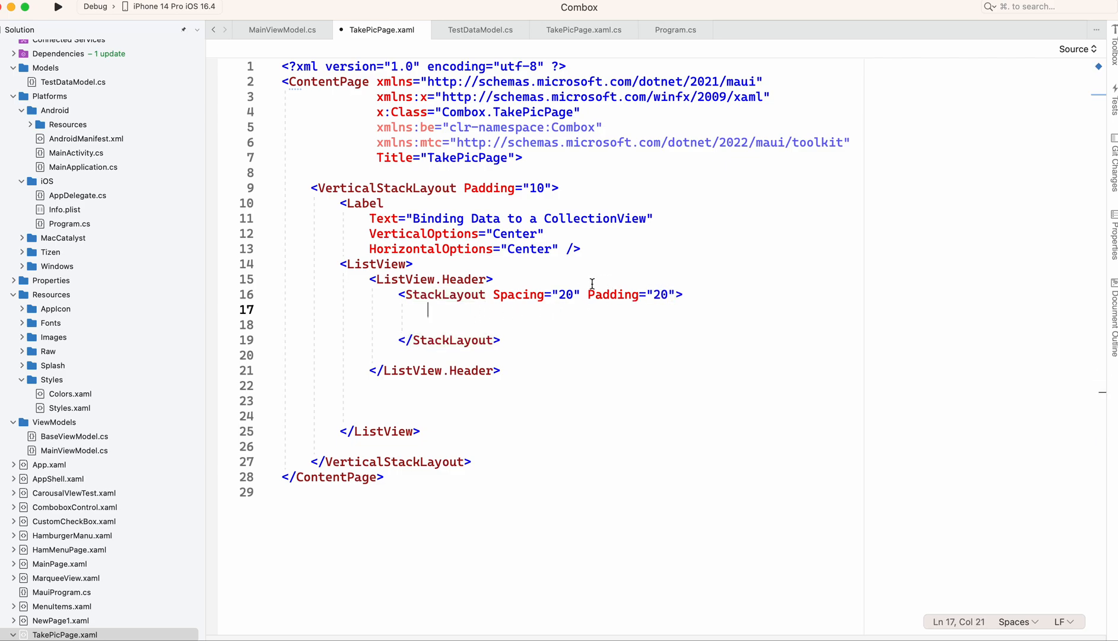
{"action": "type", "text": "or"}
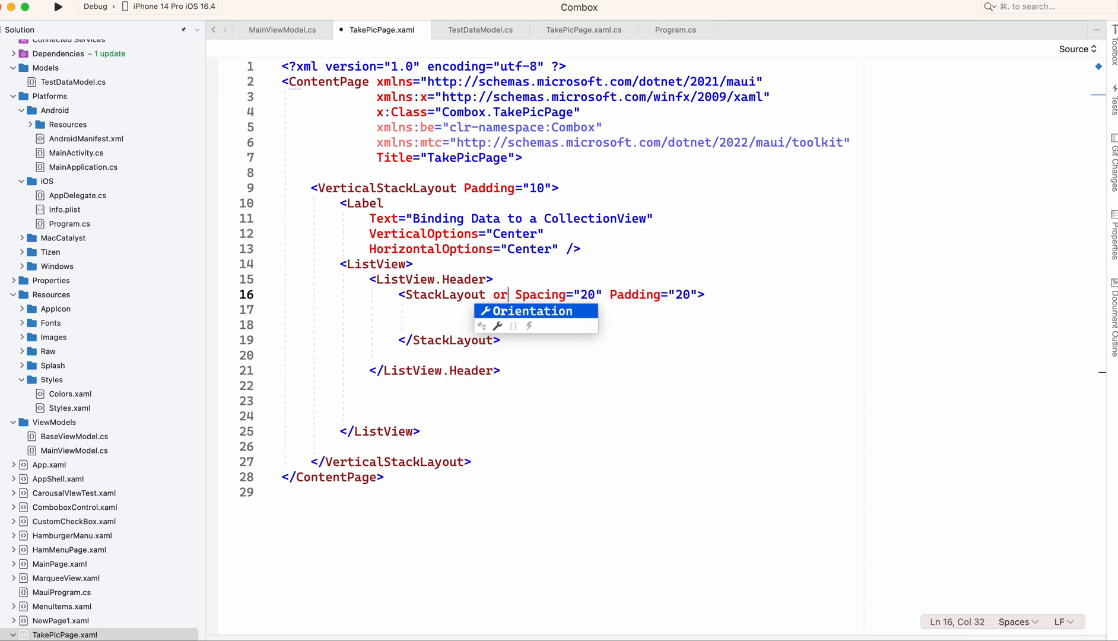
{"action": "type", "text": "=\"Horizontal\""}
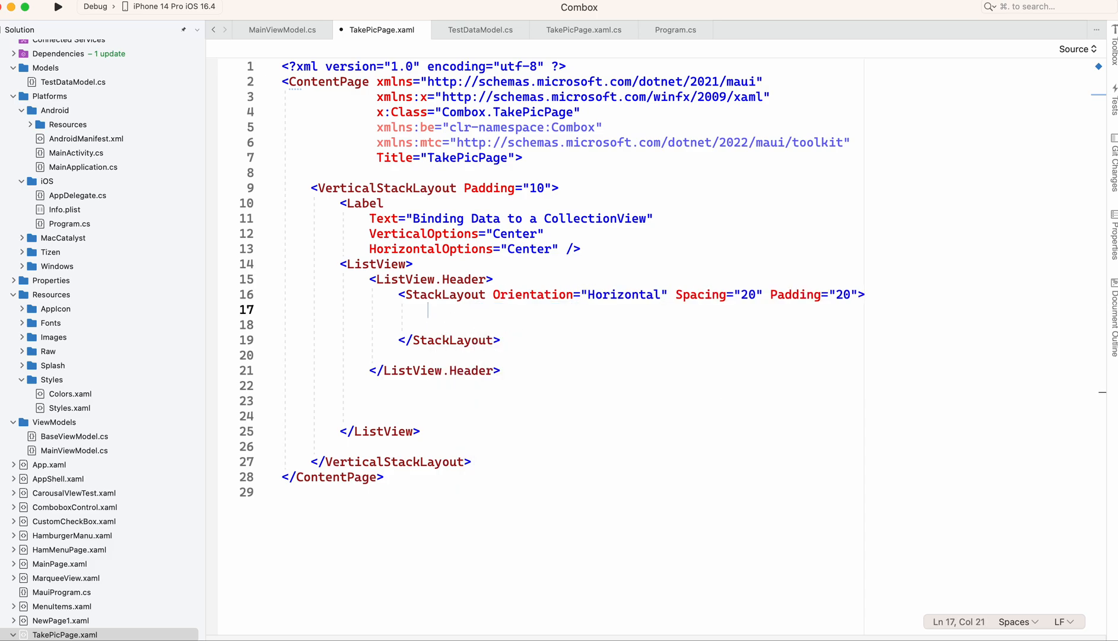
- Add header labels with Text "ID" and "Name" inside the StackLayout
{"action": "type", "text": "<Label"}
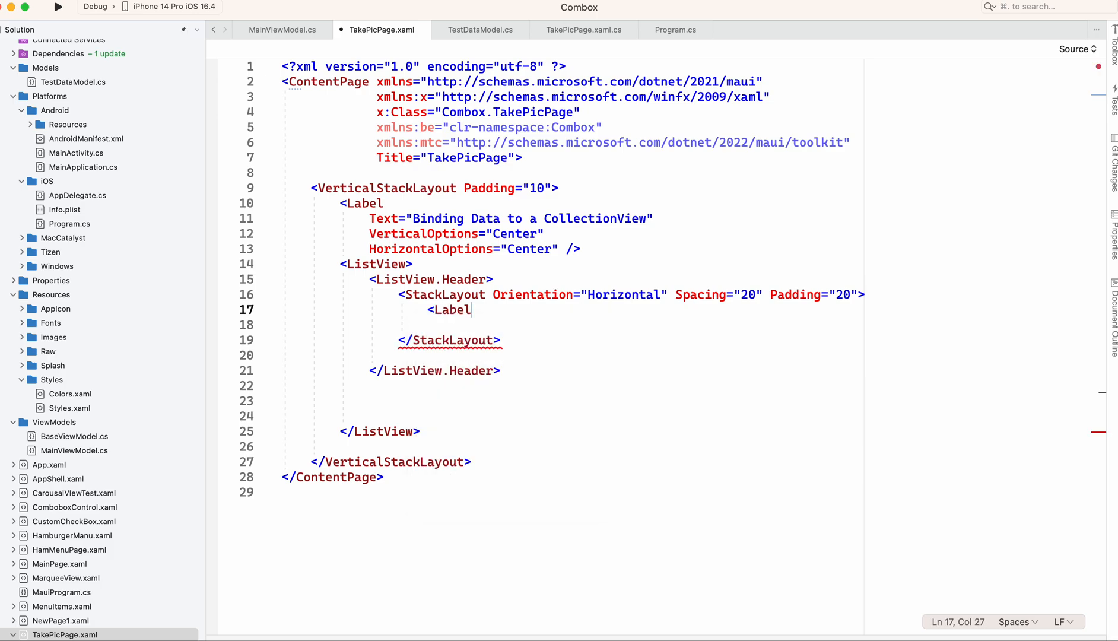
{"action": "type", "text": "Text=\"\"/>"}
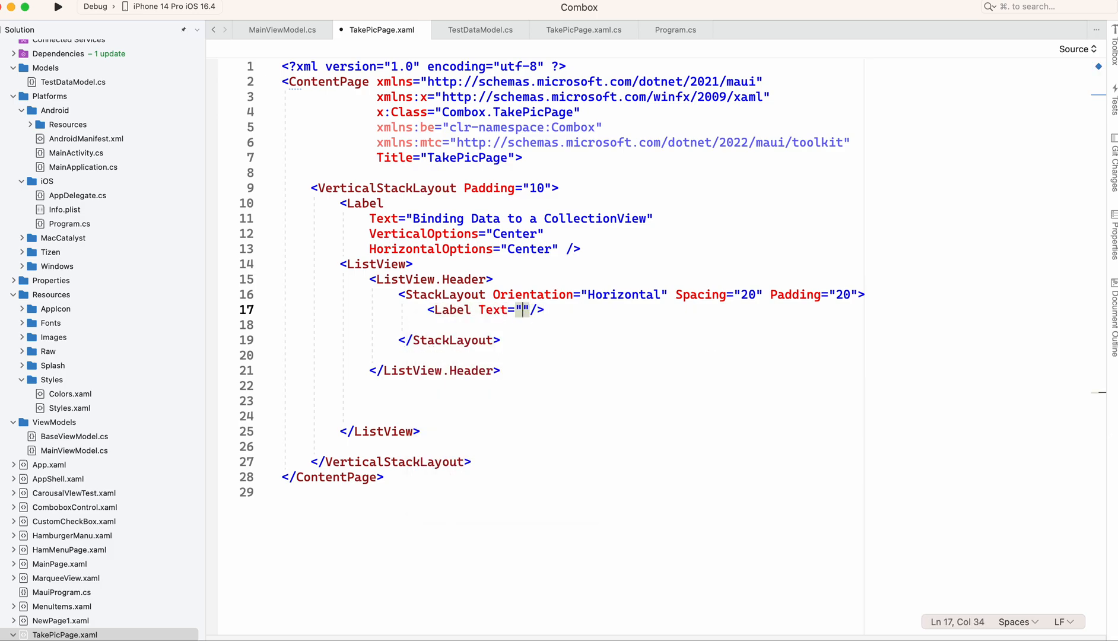
{"action": "type", "text": "ID"}
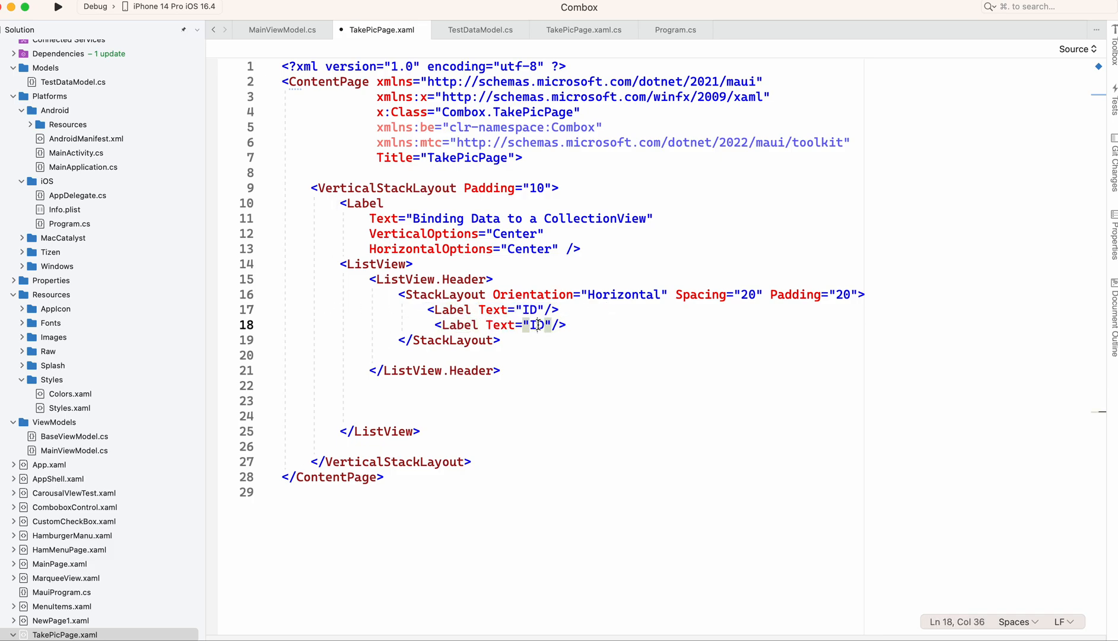
{"action": "type", "text": "Name"}
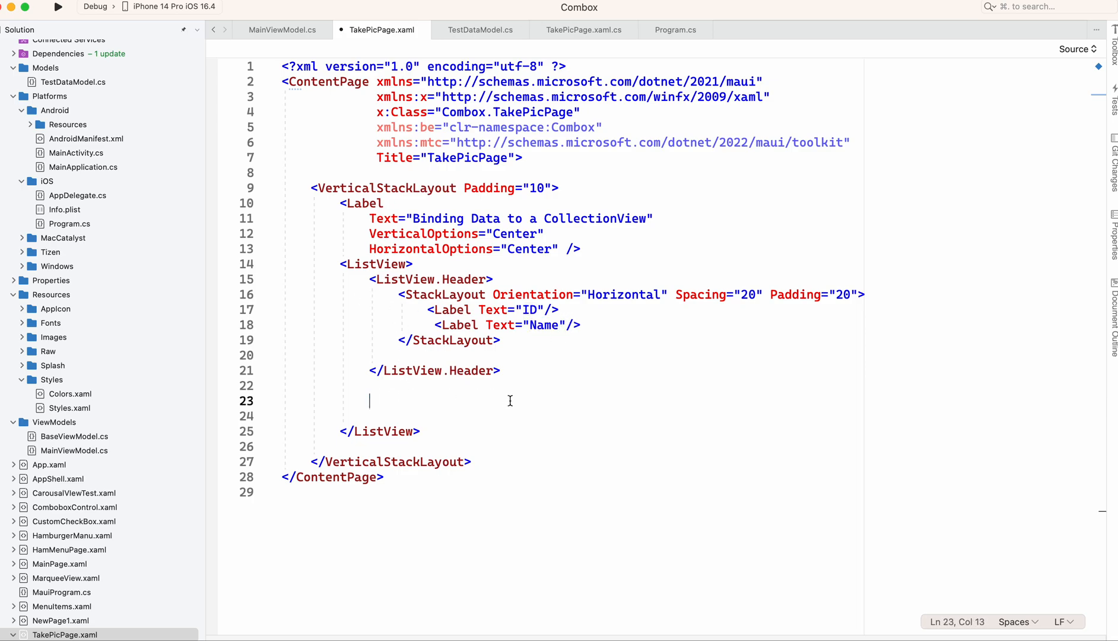
{"action": "type", "text": "<"}
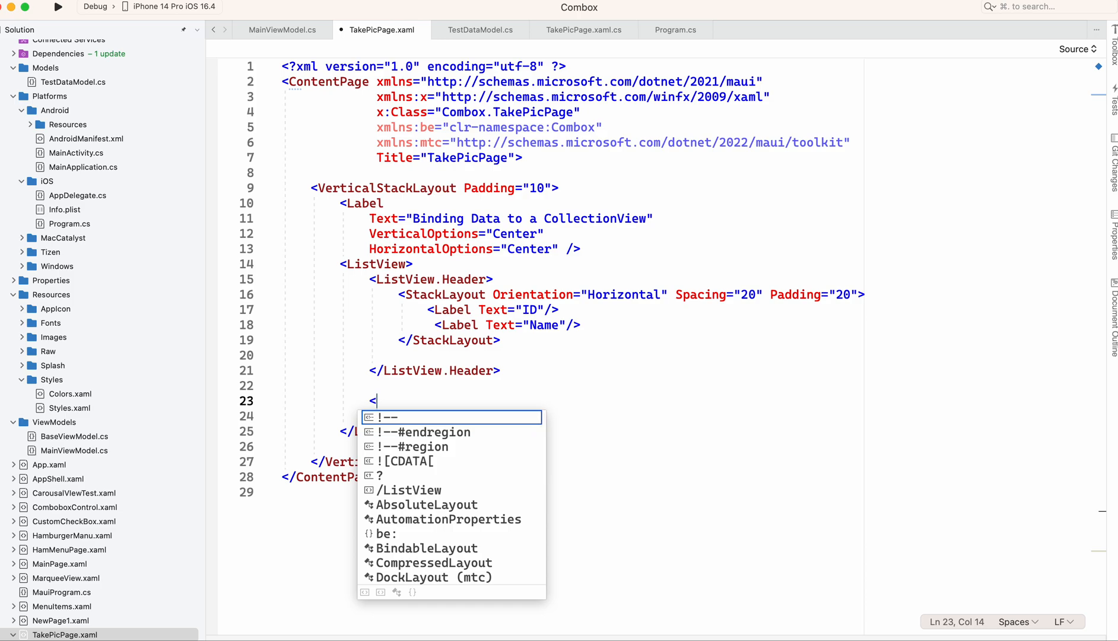
- Add ListView.ItemTemplate > DataTemplate > ViewCell and reuse the header StackLayout inside it
{"action": "type", "text": "ListView."}
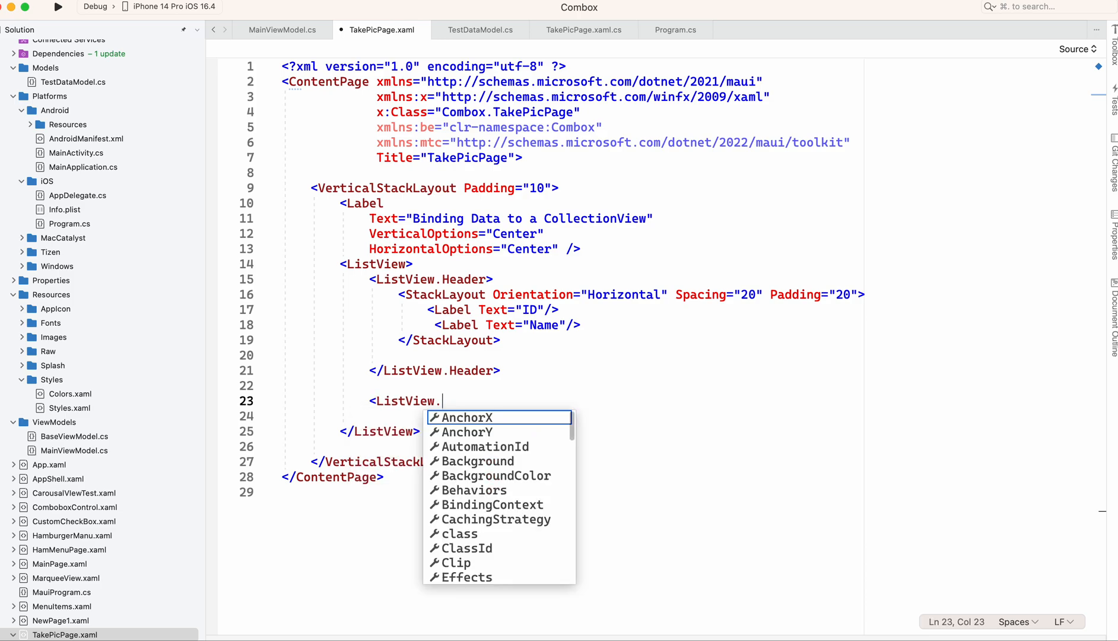
{"action": "type", "text": "ItemTemplate>"}
{"action": "left_click", "coordinate": [429, 415]}
{"action": "type", "text": "<DataTemplate>"}
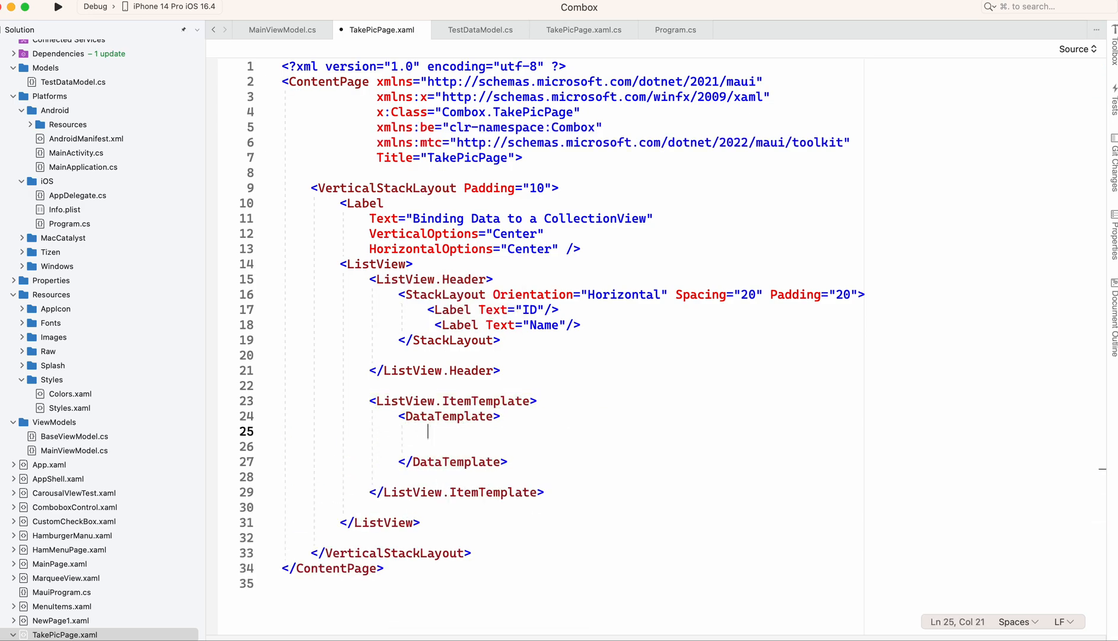
{"action": "type", "text": "<"}
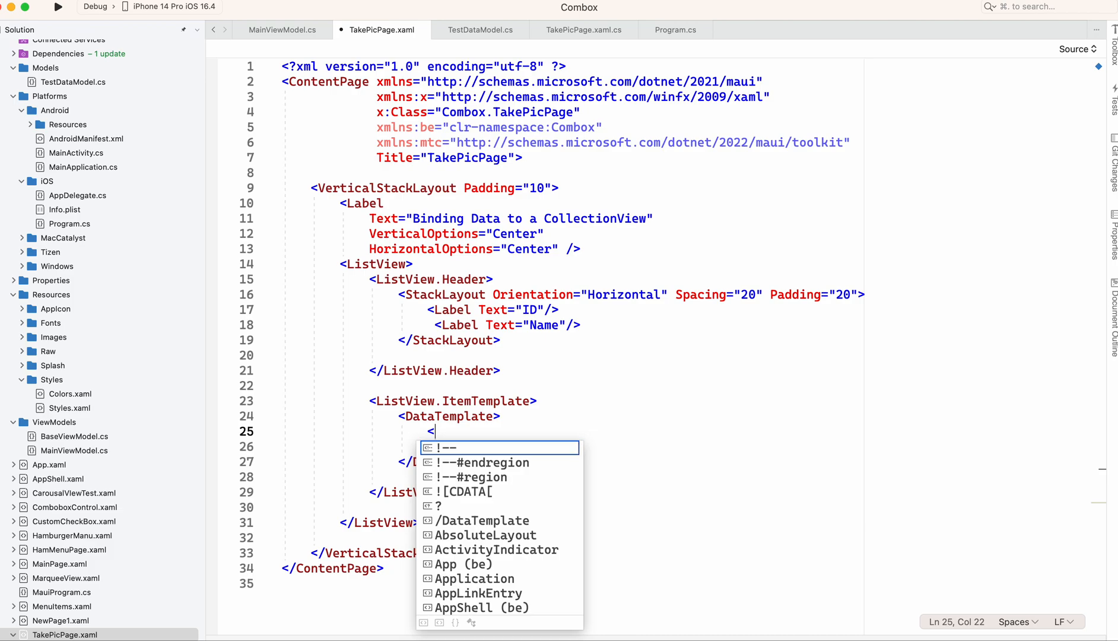
{"action": "type", "text": "vew"}
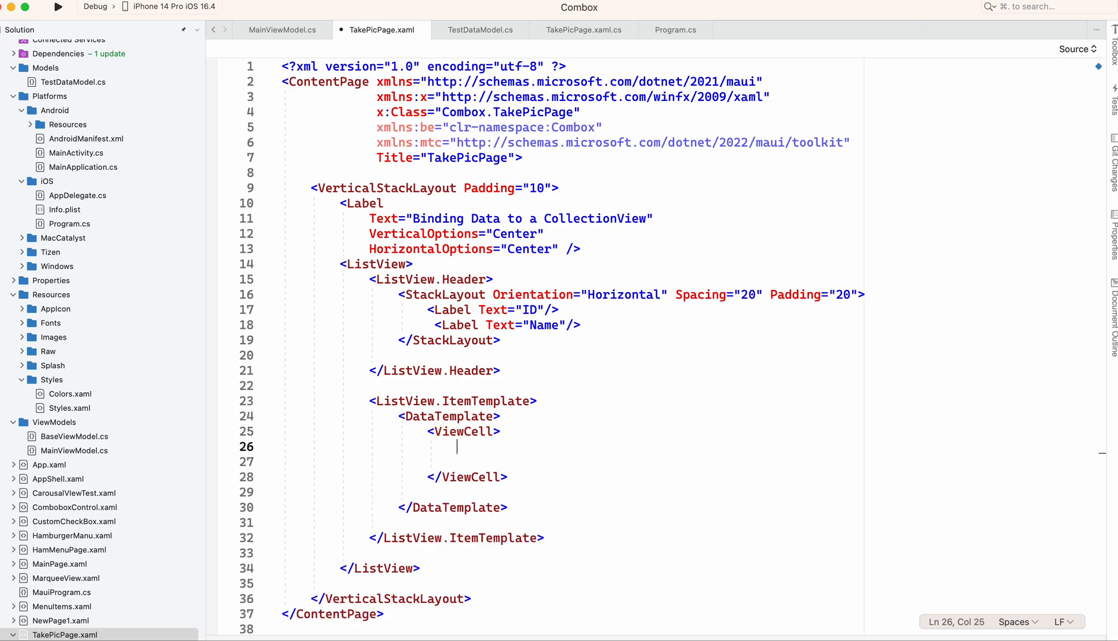
{"action": "left_click_drag", "start_coordinate": [399, 294], "coordinate": [397, 355]}
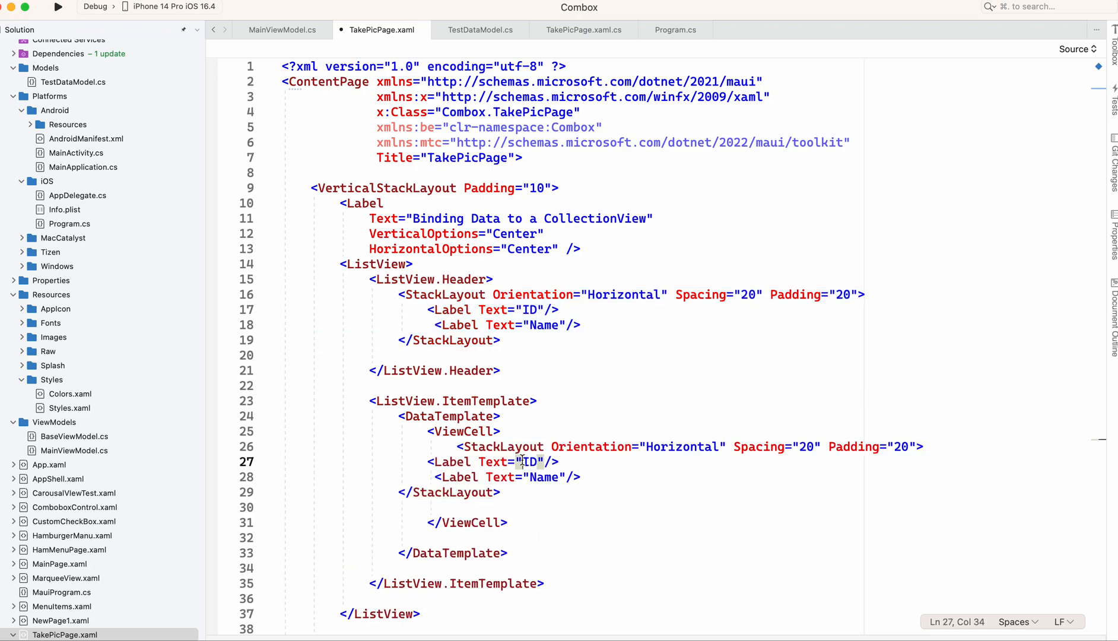
- Bind the row labels to {Binding ID} and {Binding Name}
{"action": "type", "text": "{"}
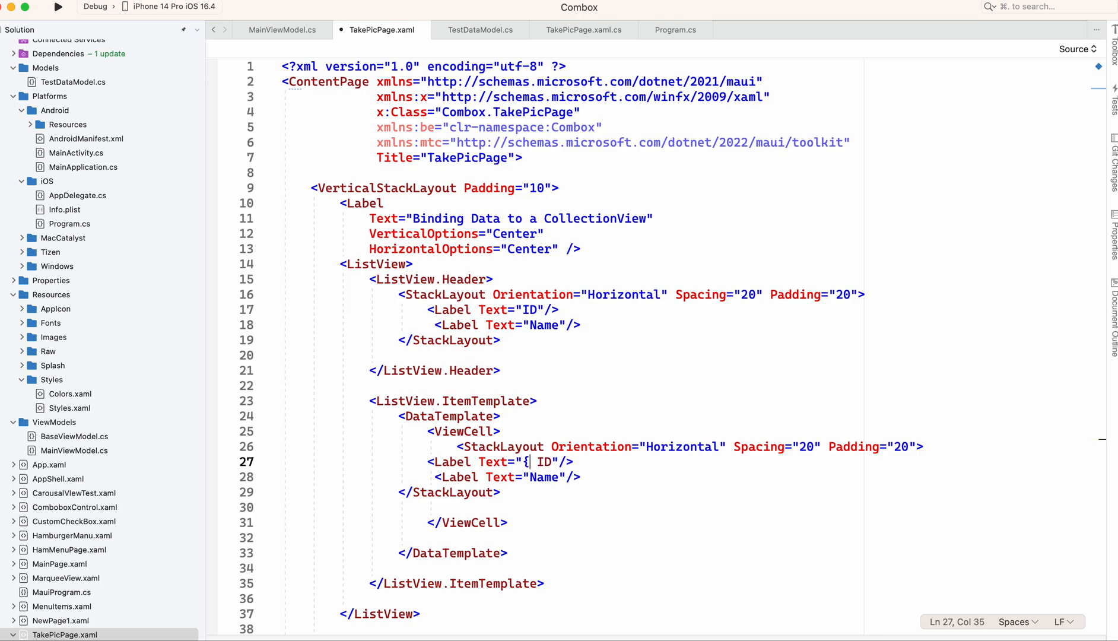
{"action": "type", "text": "Binding"}
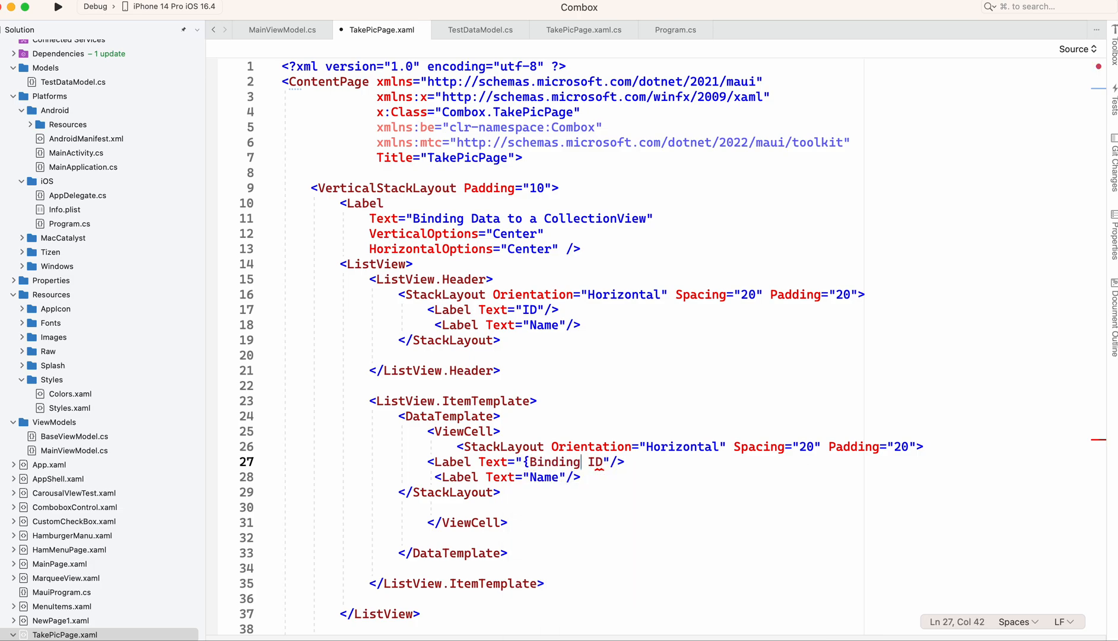
{"action": "type", "text": "}"}
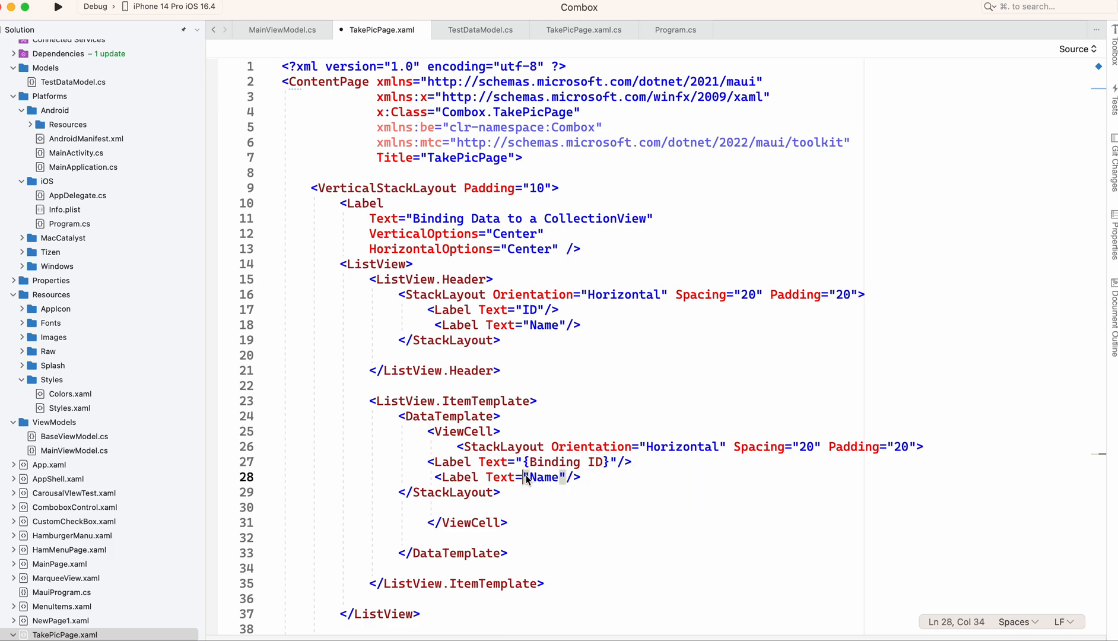
{"action": "type", "text": "{"}
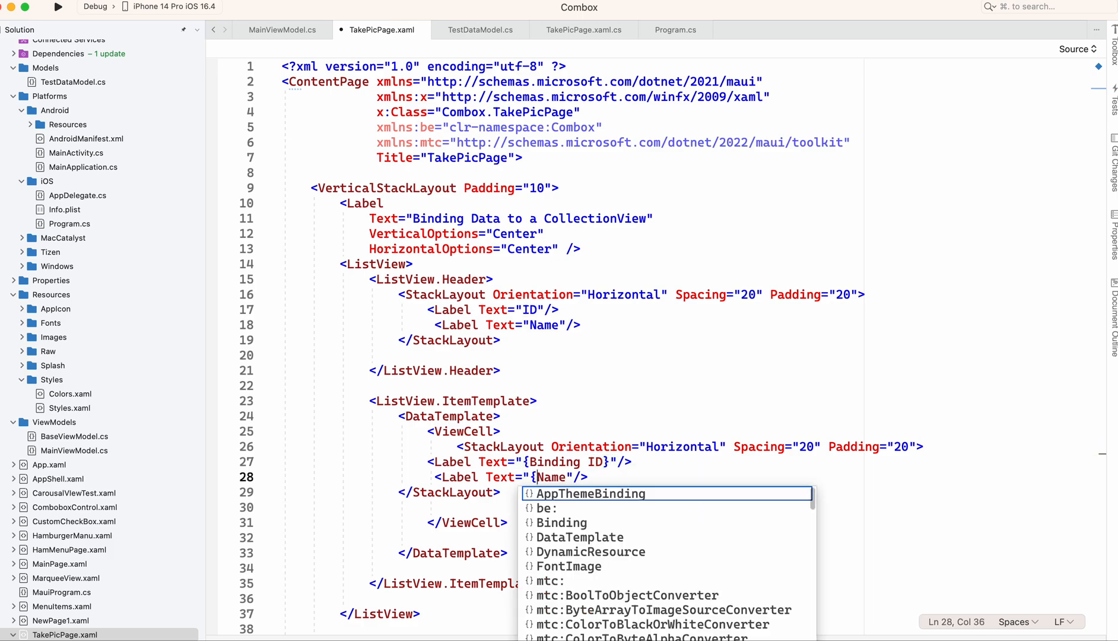
{"action": "type", "text": "bi"}
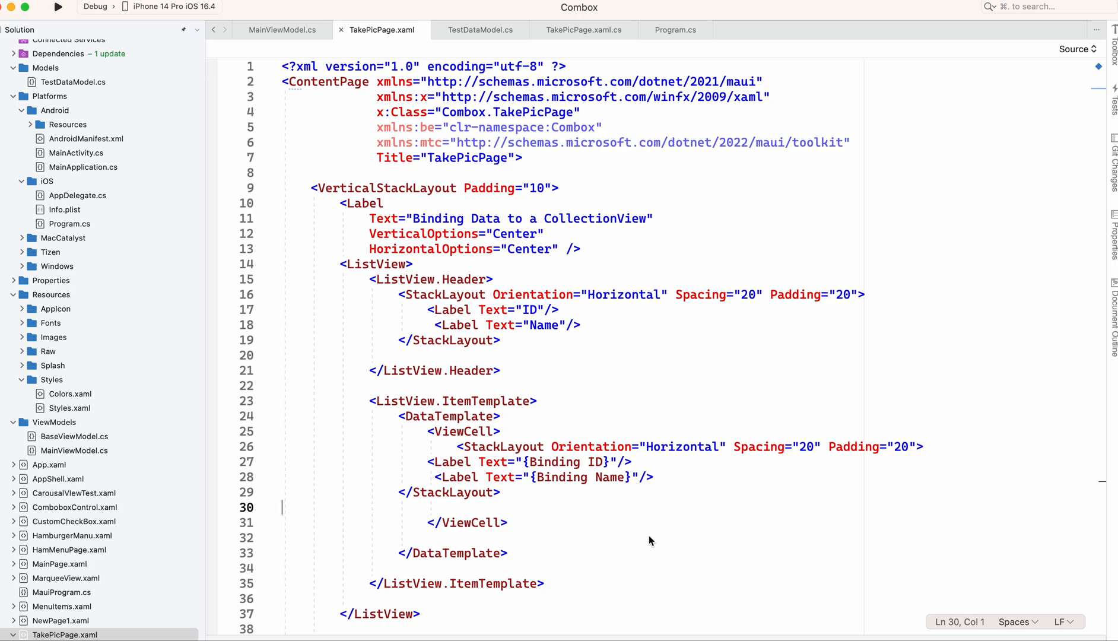
{"action": "scroll", "scroll_direction": "down", "scroll_amount": 3}
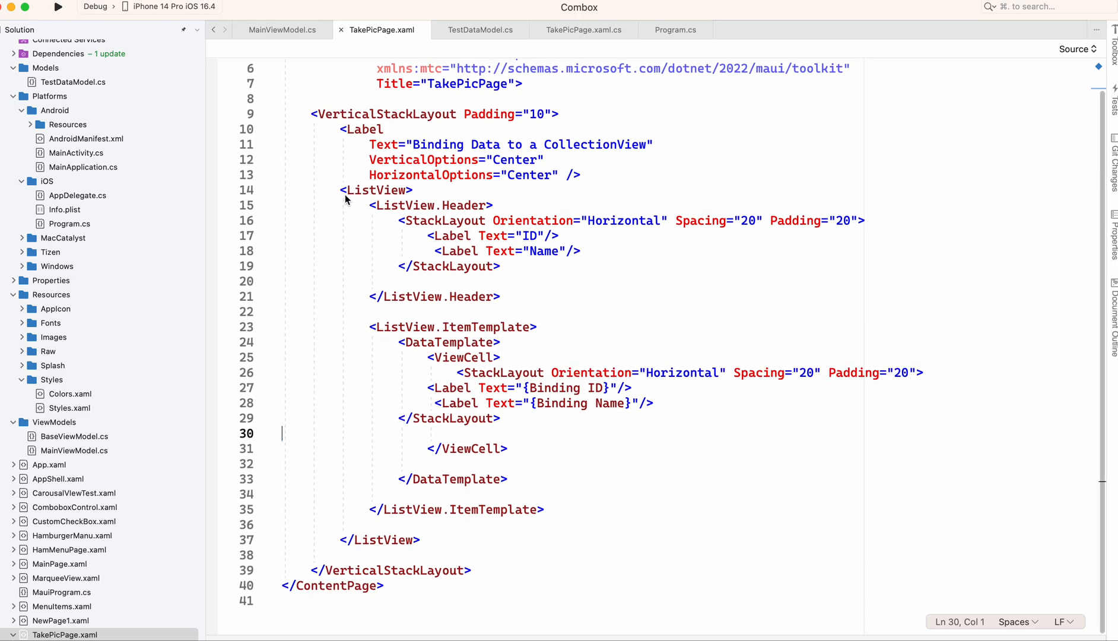
{"action": "left_click_drag", "start_coordinate": [342, 190], "coordinate": [420, 540]}
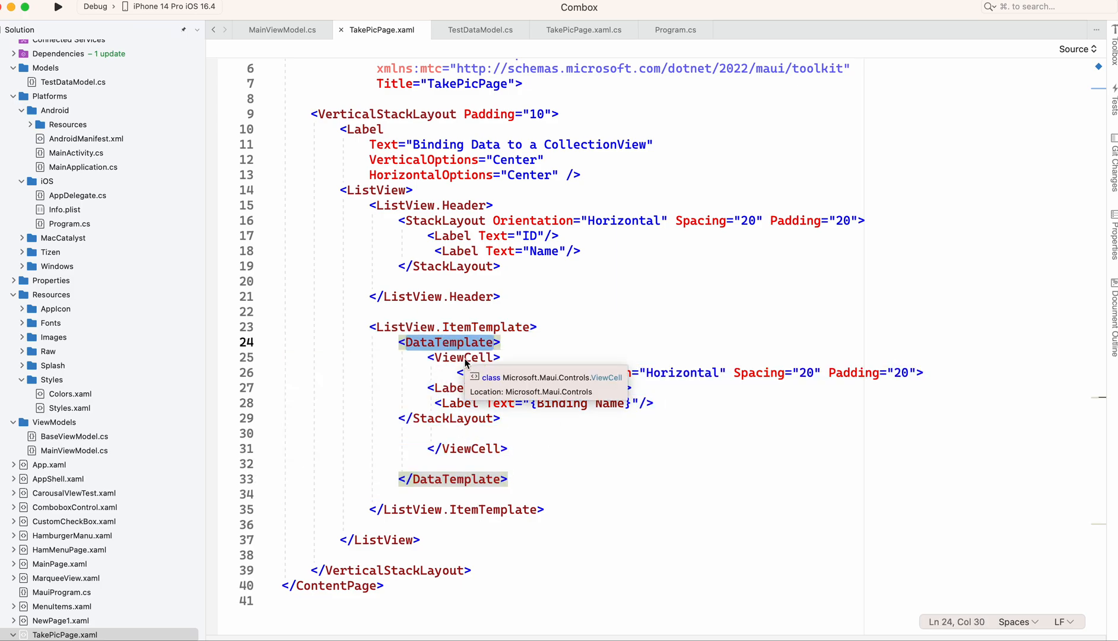
{"action": "left_click_drag", "start_coordinate": [458, 373], "coordinate": [654, 402]}
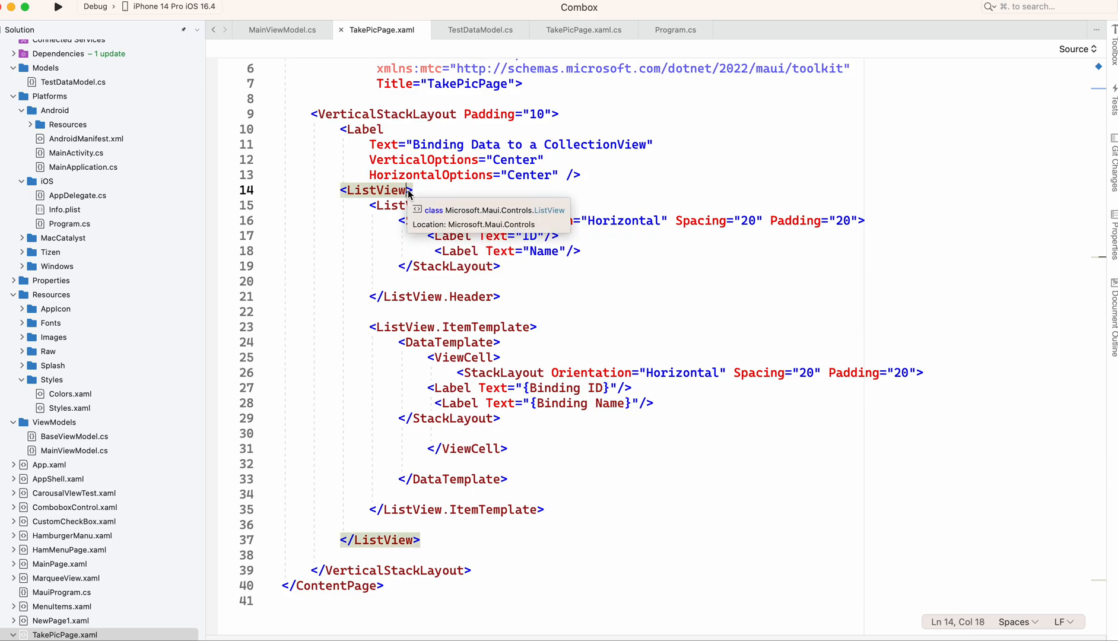
- Set the ListView ItemsSource to {Binding DataList}
{"action": "type", "text": "it"}
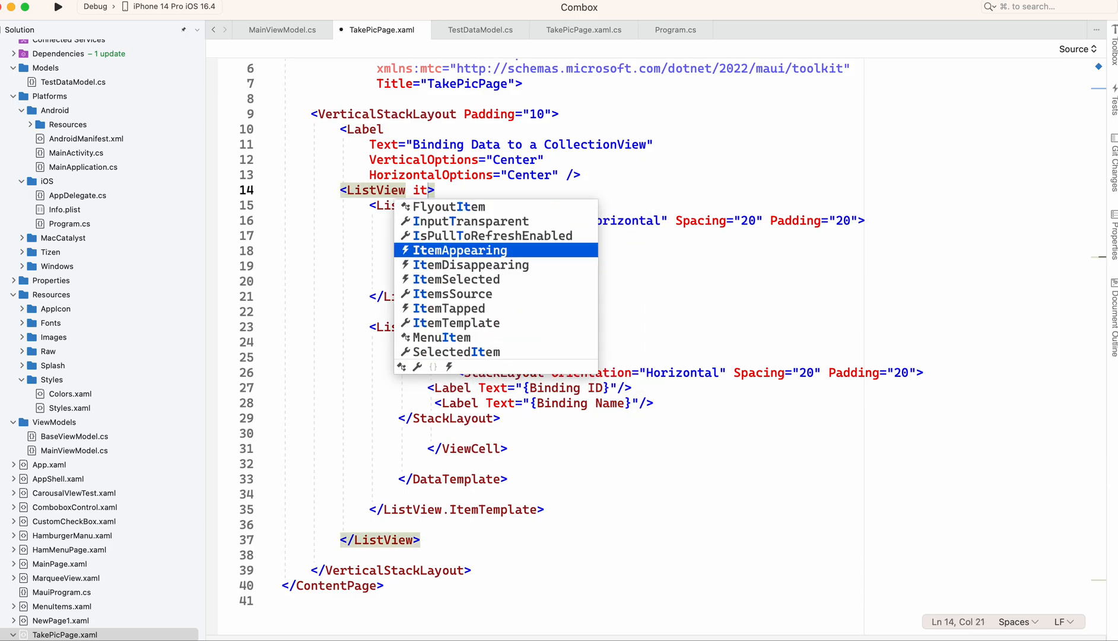
{"action": "type", "text": "ItemsSource=\"{"}
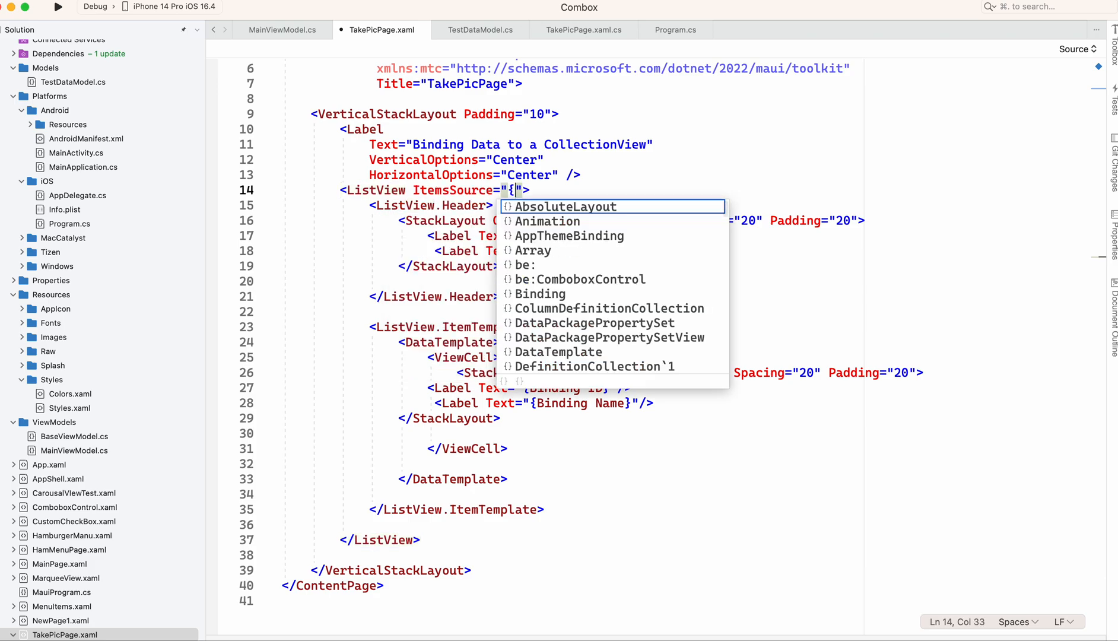
{"action": "type", "text": "Binding"}
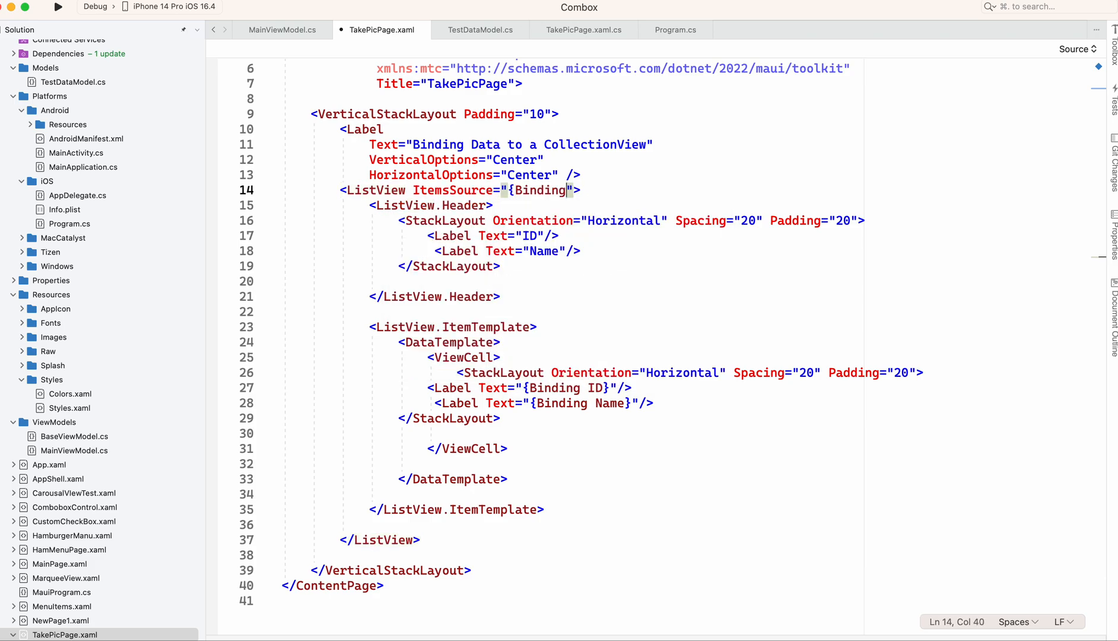
{"action": "type", "text": "\" \""}
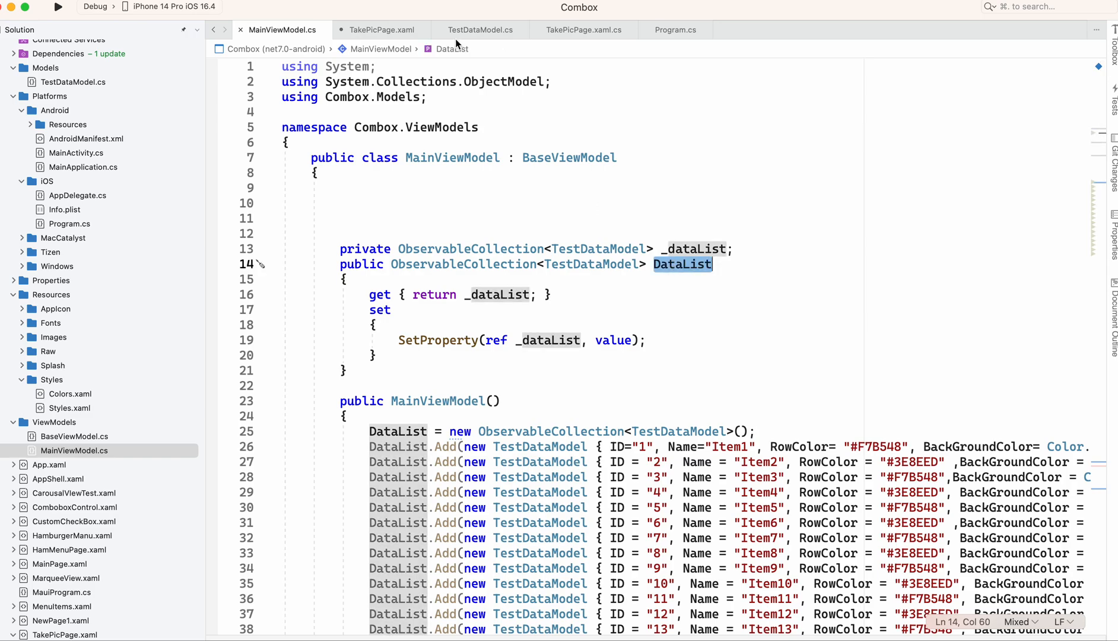
{"action": "left_click", "coordinate": [381, 29]}
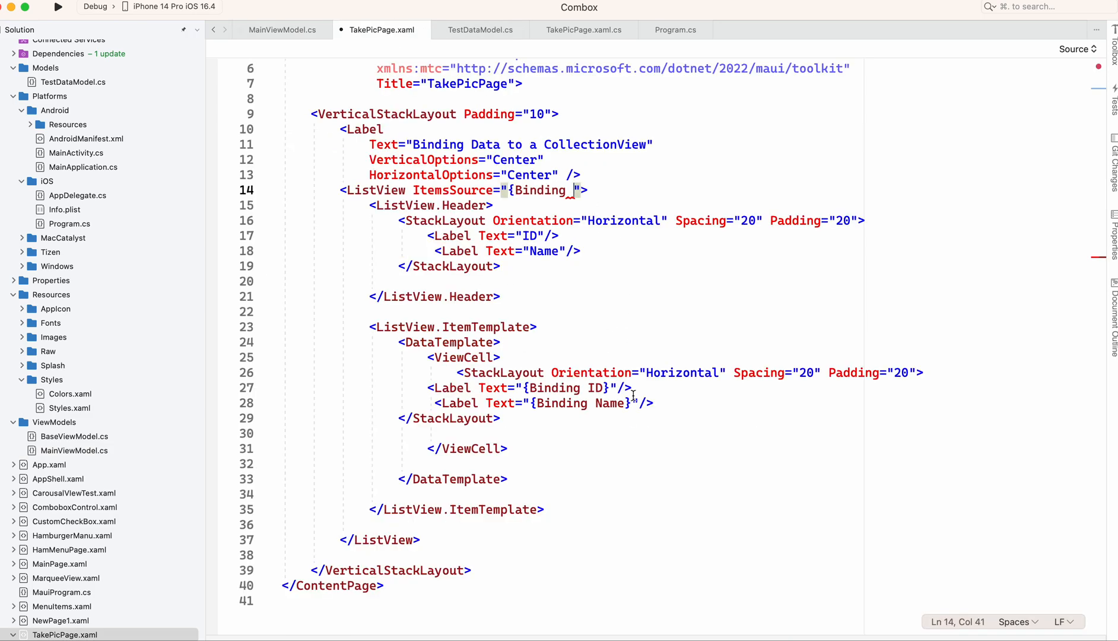
{"action": "type", "text": "DataList"}
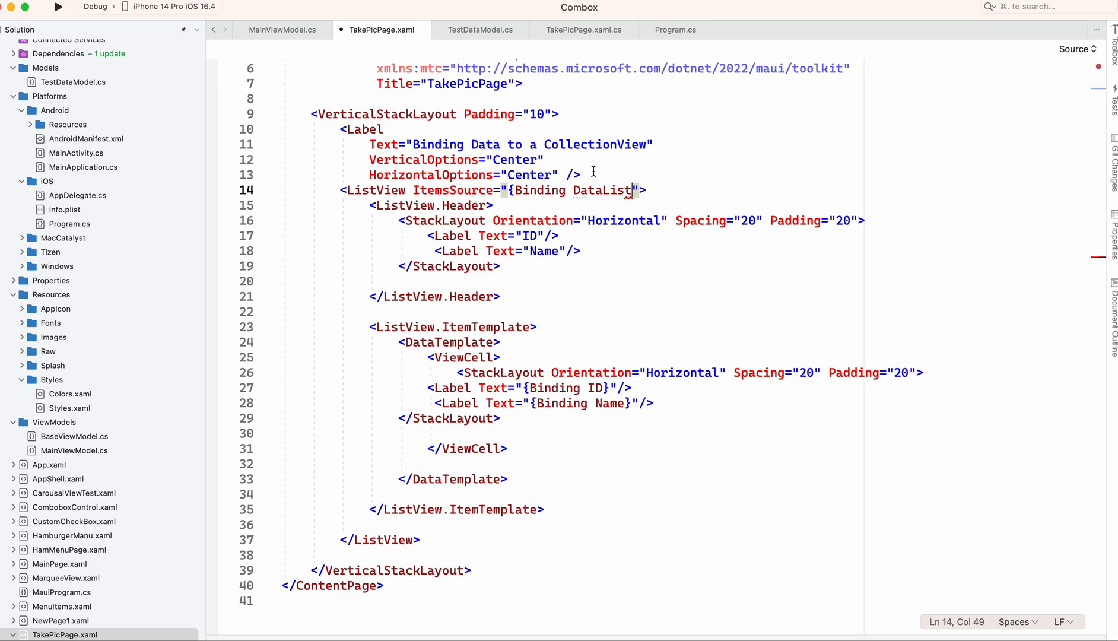
{"action": "type", "text": "}"}
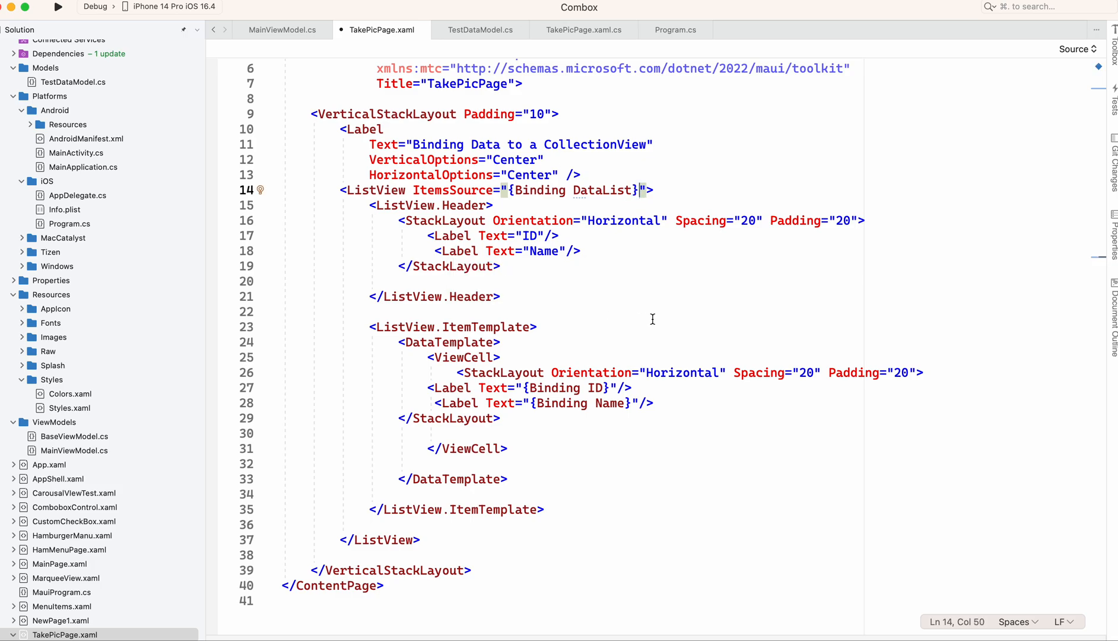
{"action": "mouse_move", "coordinate": [625, 278]}
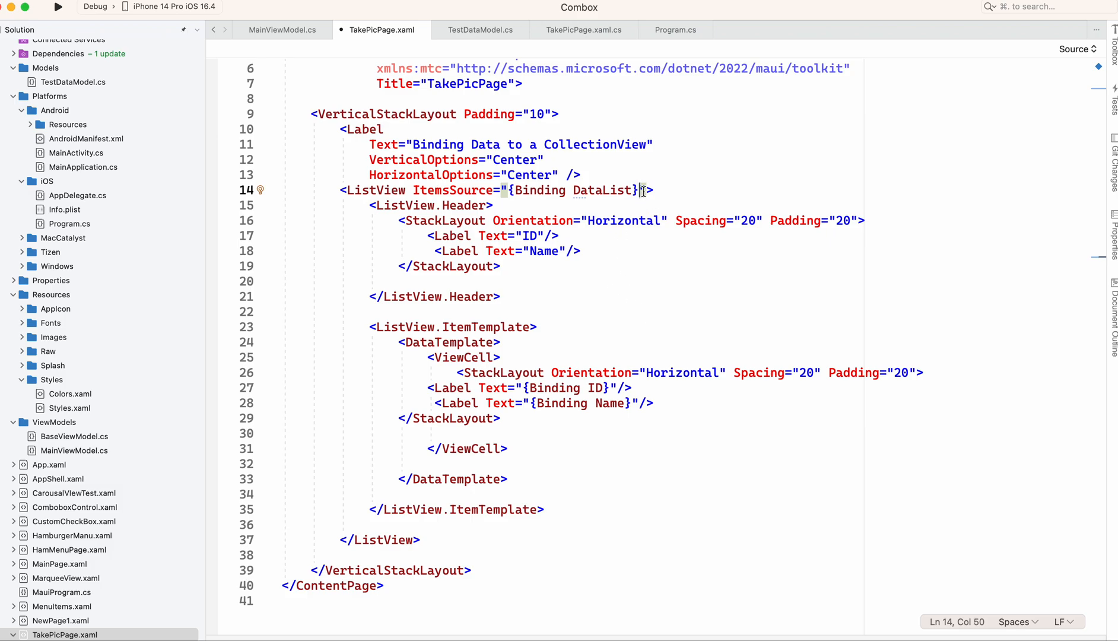
- Give the ListView a HeightRequest of 450
{"action": "type", "text": "he"}
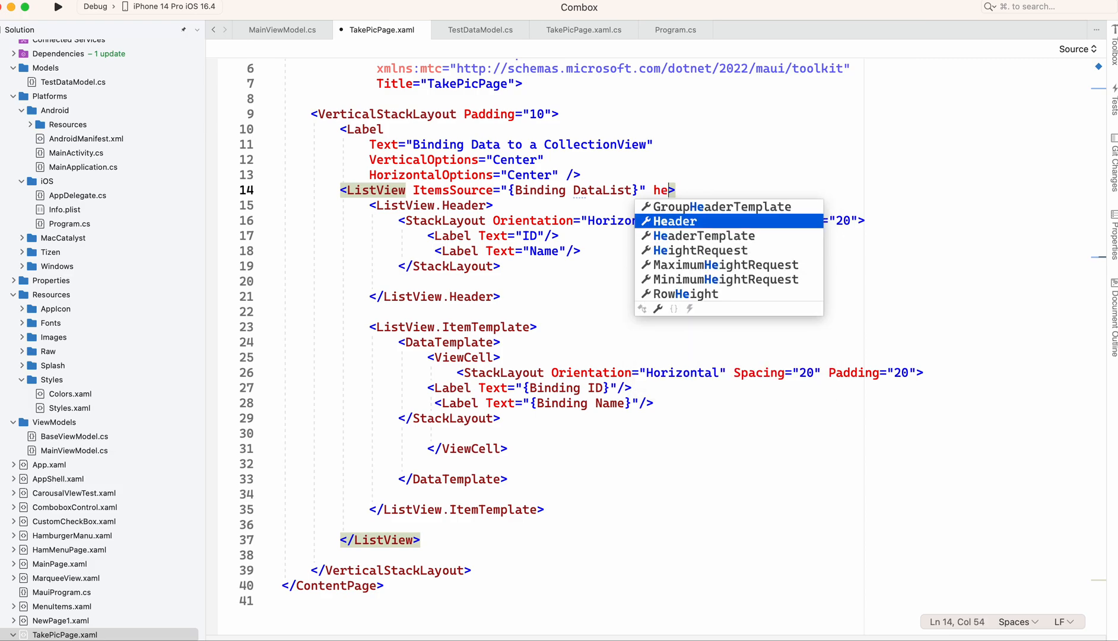
{"action": "key", "text": "Down"}
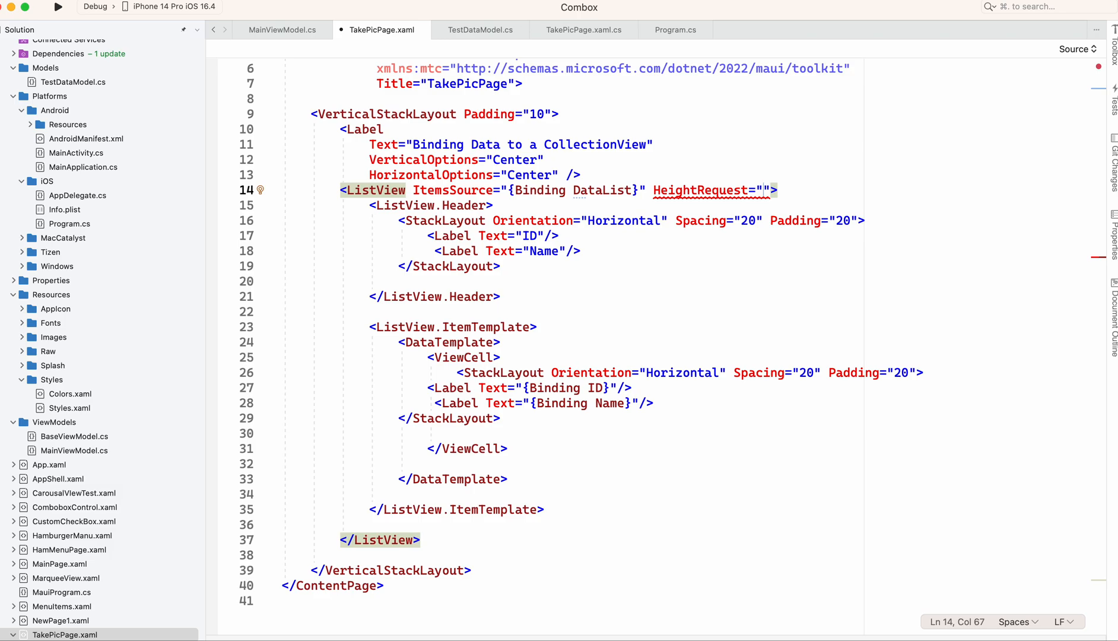
{"action": "type", "text": "450"}
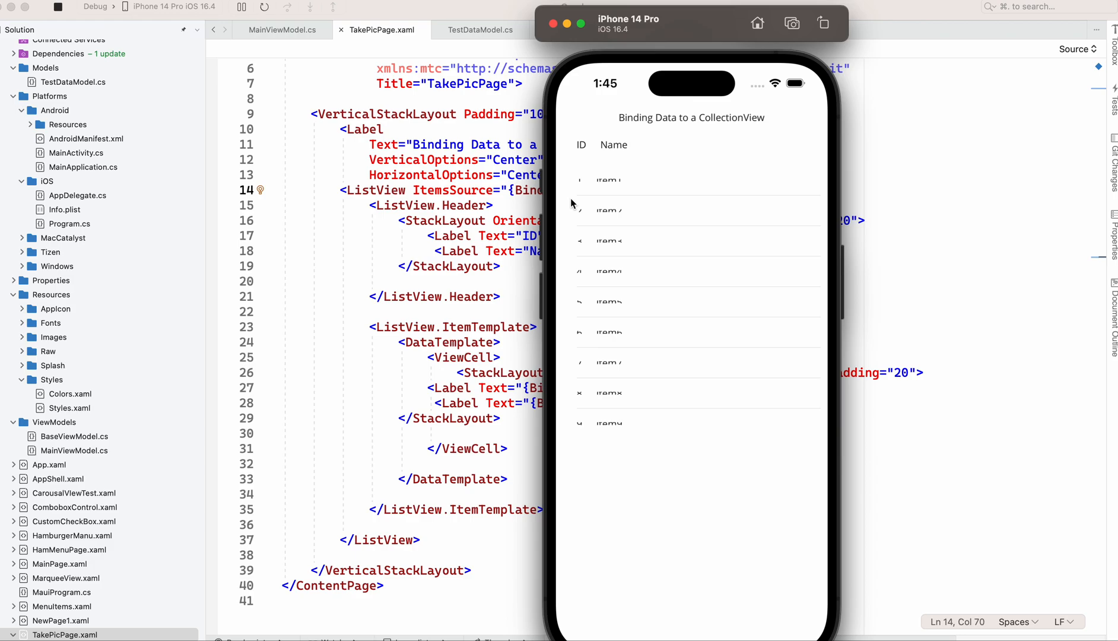
- Run the app in the iPhone 14 Pro simulator and scroll through the ID/Name list
{"action": "scroll", "scroll_direction": "down", "scroll_amount": 3}
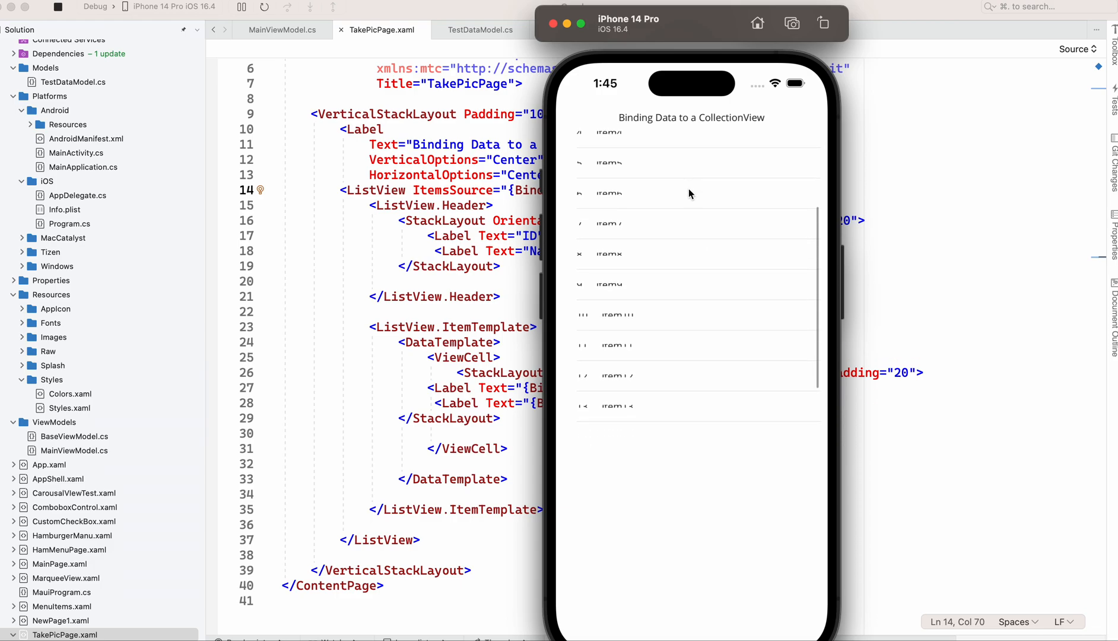
{"action": "scroll", "scroll_direction": "down", "scroll_amount": 3}
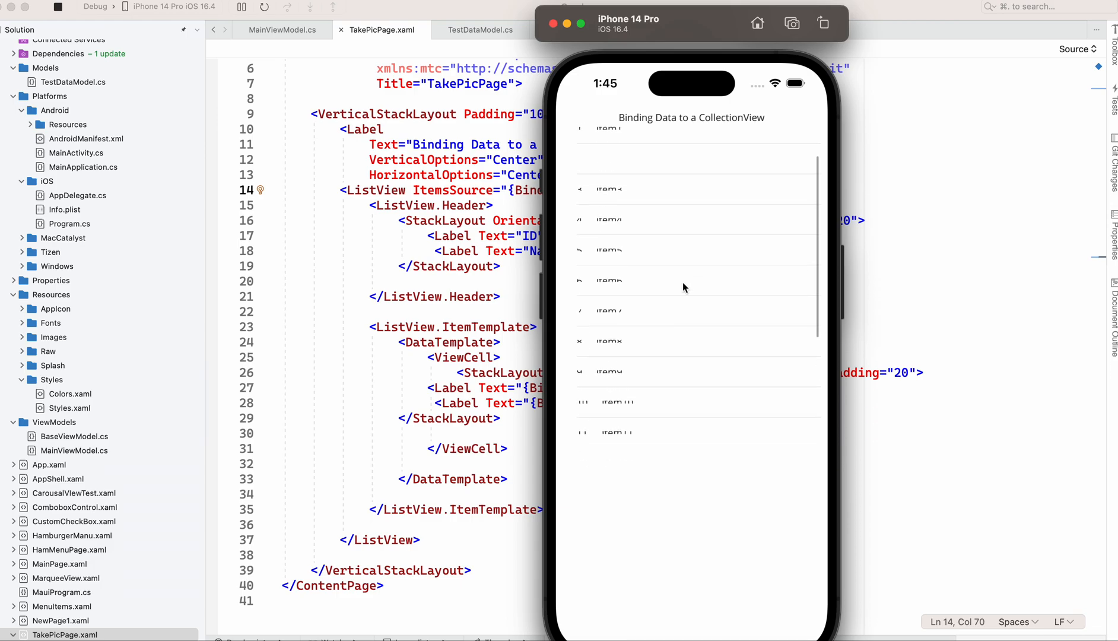
{"action": "scroll", "scroll_direction": "down", "scroll_amount": 3}
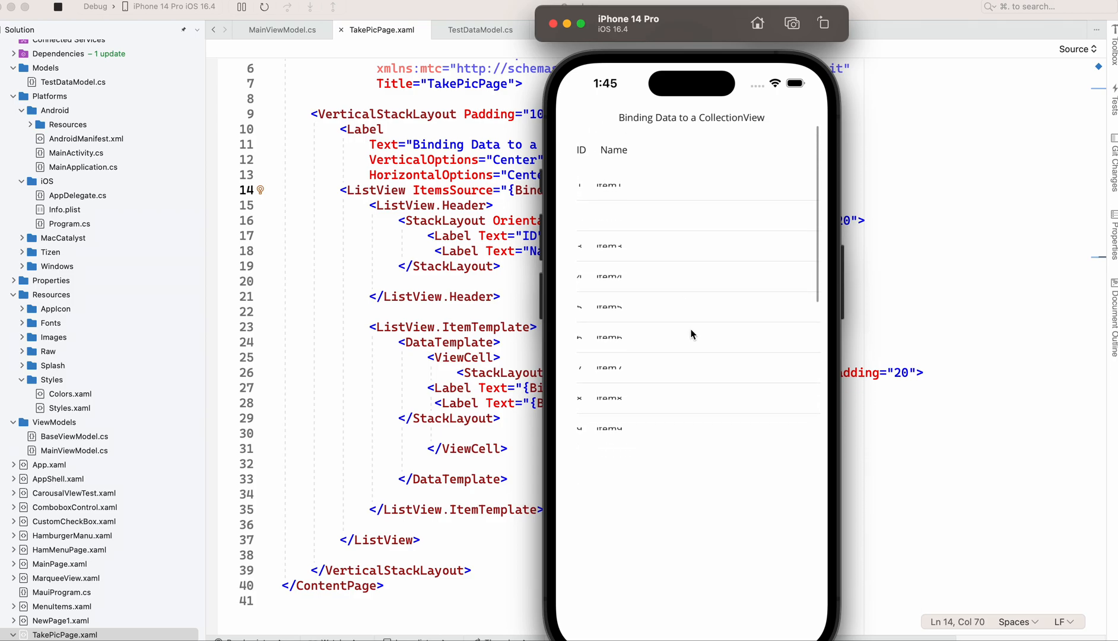
{"action": "scroll", "scroll_direction": "down", "scroll_amount": 3}
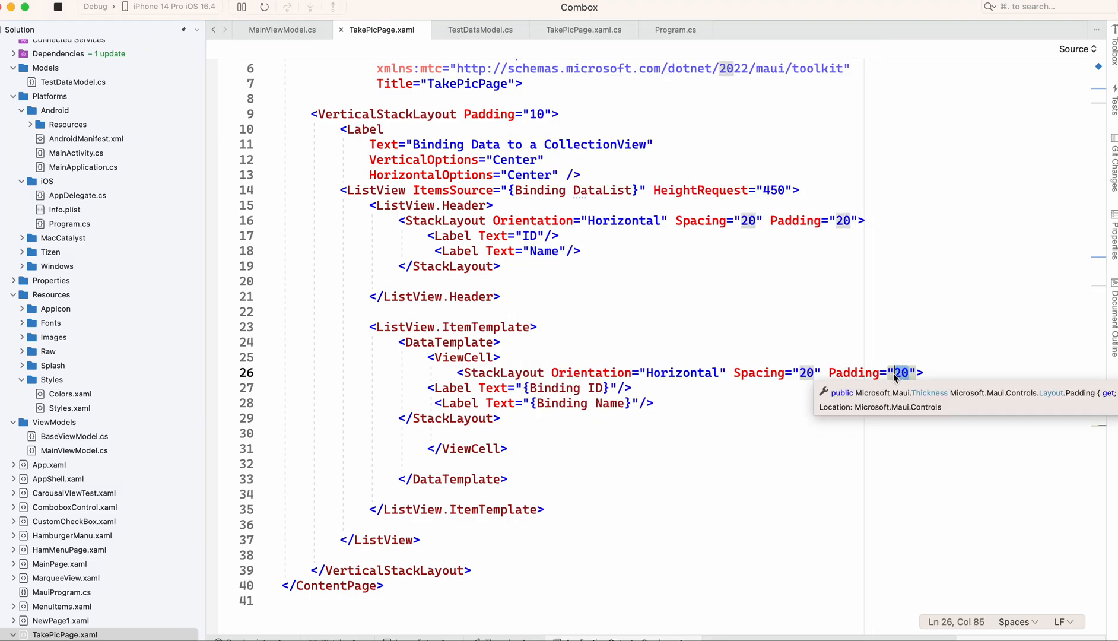
- Change the header and row StackLayout Padding from 20 to 5 and check the reloaded list
{"action": "type", "text": "5"}
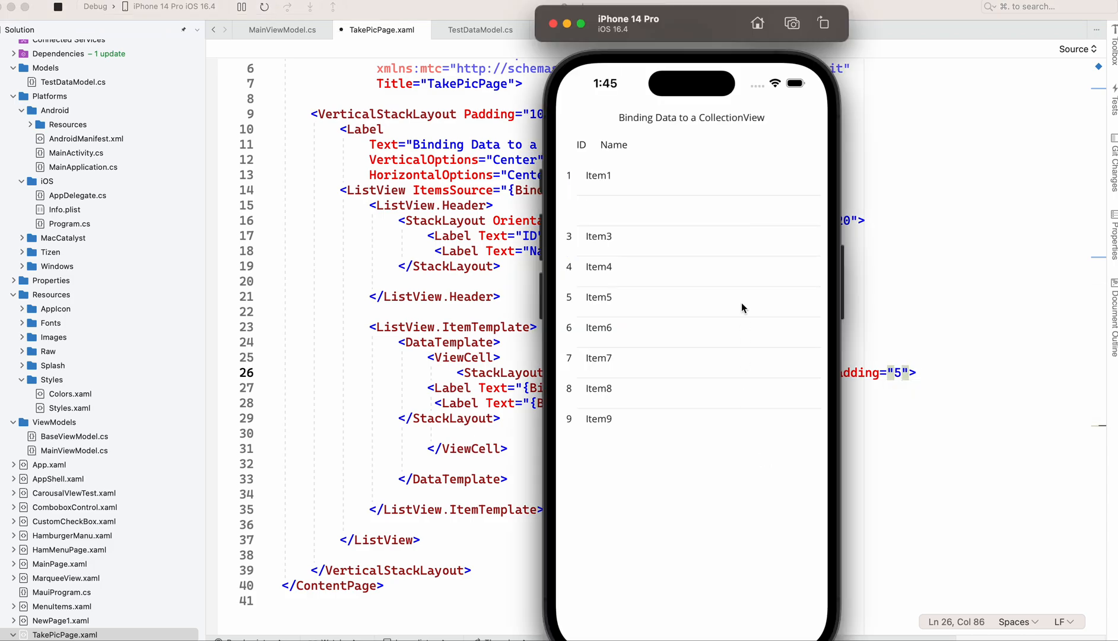
{"action": "scroll", "scroll_direction": "down", "scroll_amount": 3}
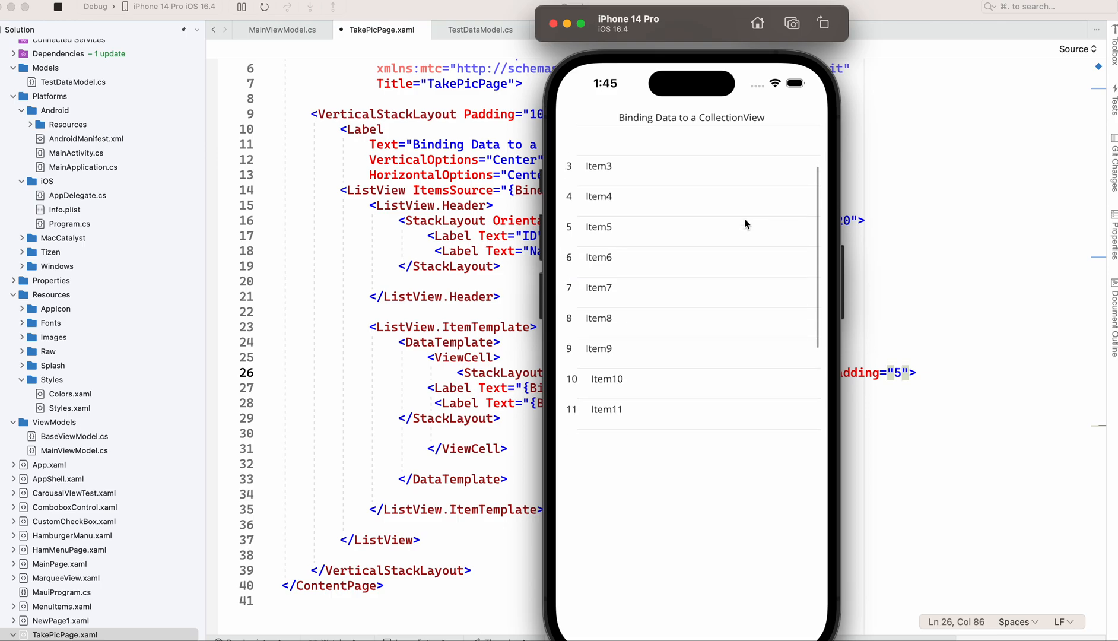
{"action": "scroll", "scroll_direction": "up", "scroll_amount": 3}
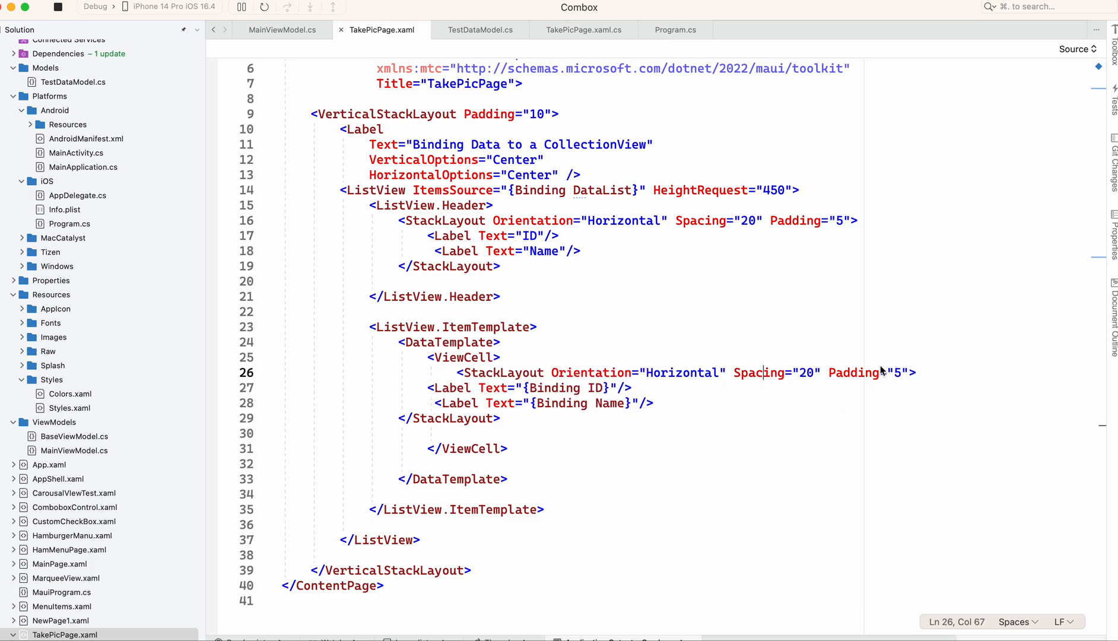
- Set the row StackLayout BackgroundColor to {Binding BackGroundColor}, copying the name from TestDataModel.cs
{"action": "double_click", "coordinate": [506, 373]}
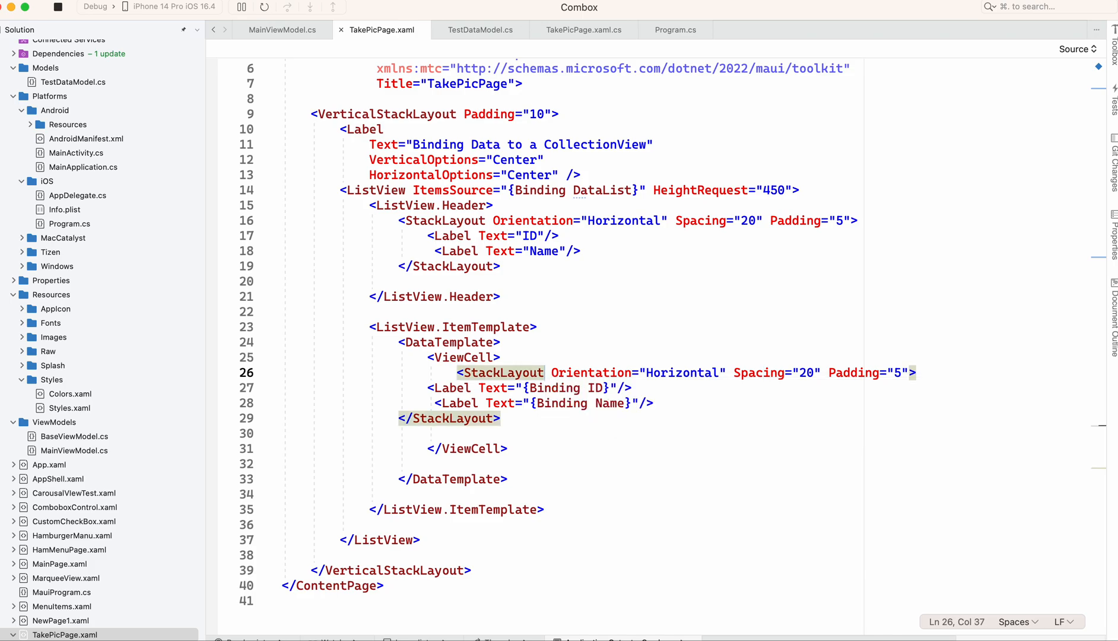
{"action": "type", "text": "ba"}
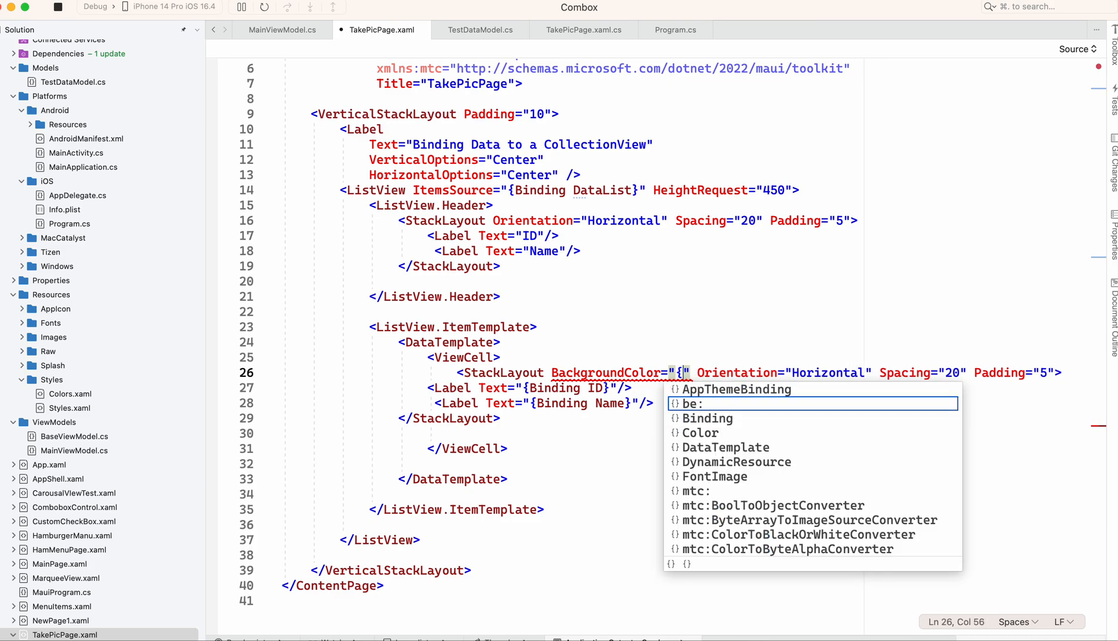
{"action": "type", "text": "bi"}
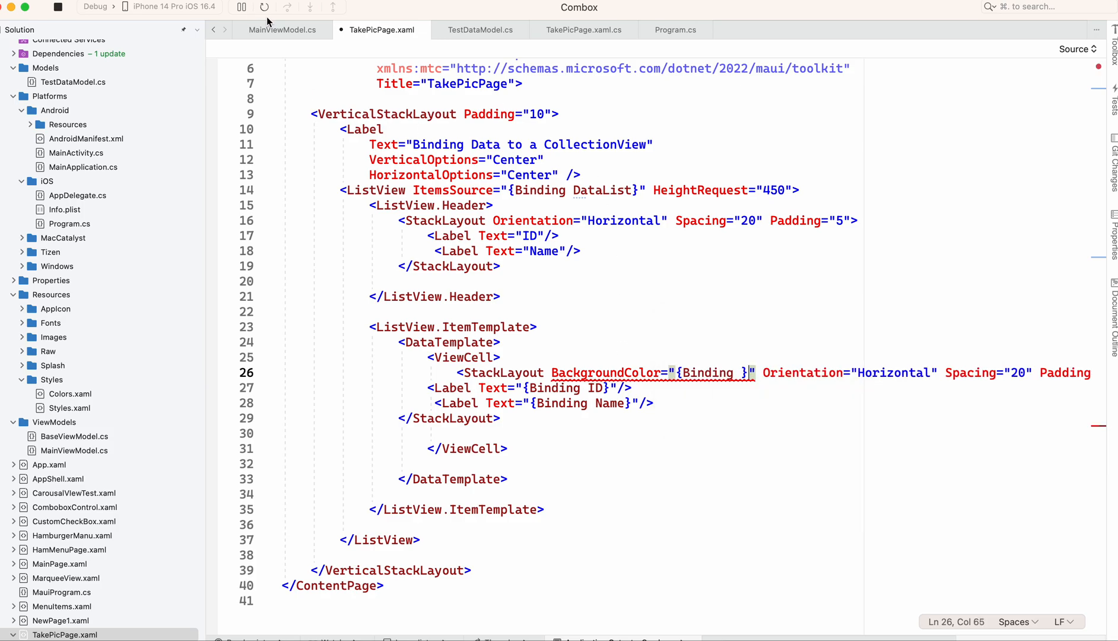
{"action": "left_click", "coordinate": [480, 30]}
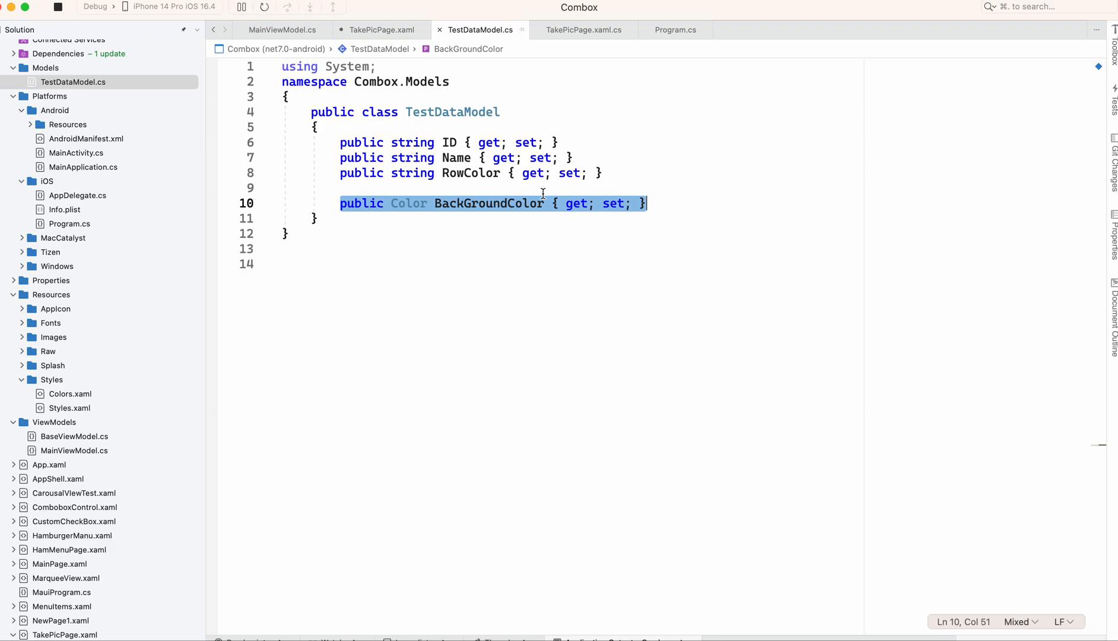
{"action": "double_click", "coordinate": [488, 202]}
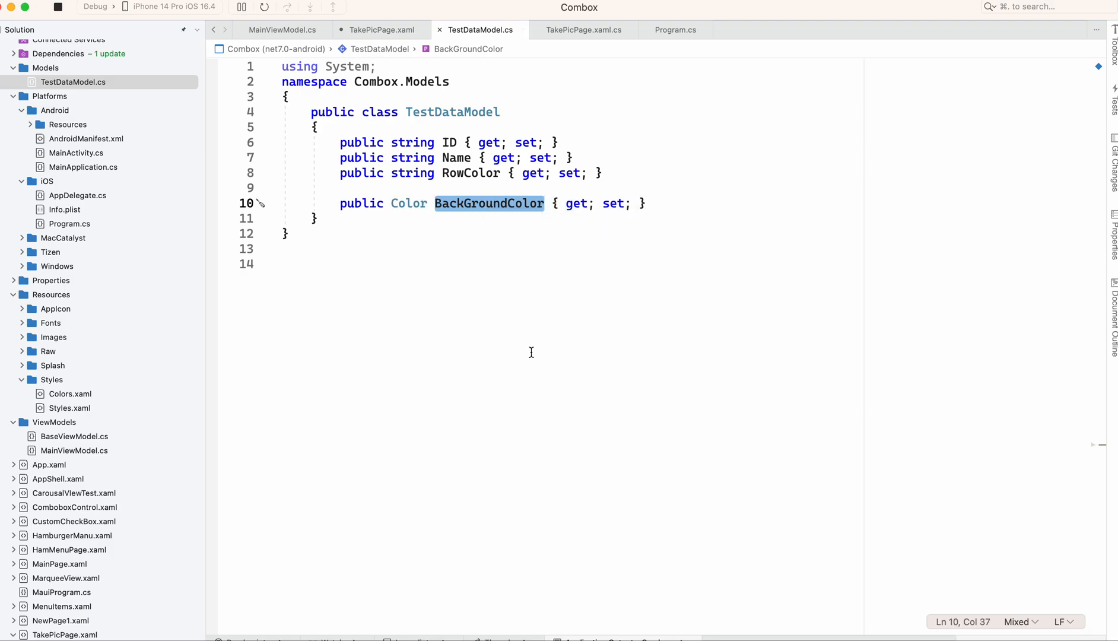
{"action": "left_click", "coordinate": [381, 30]}
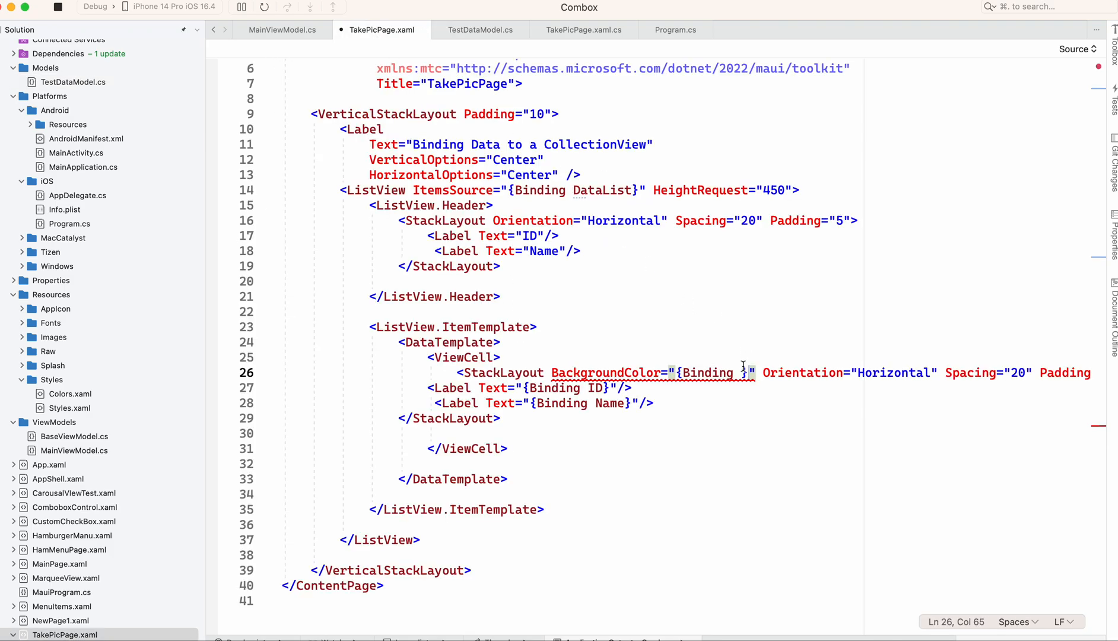
{"action": "key", "text": "Backspace"}
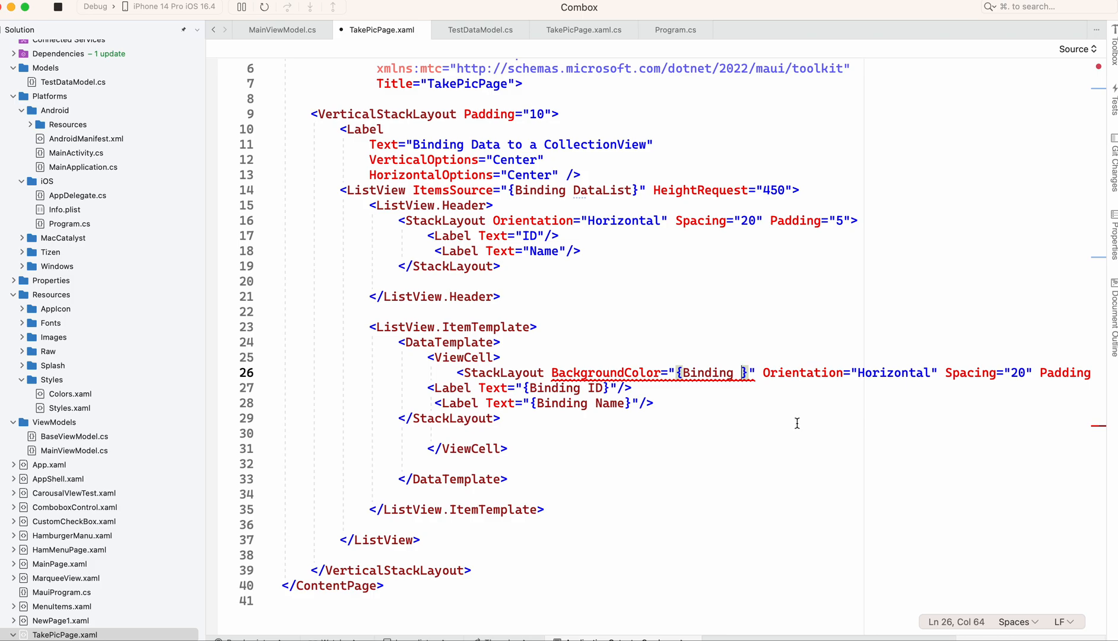
{"action": "type", "text": "BackGroundColor"}
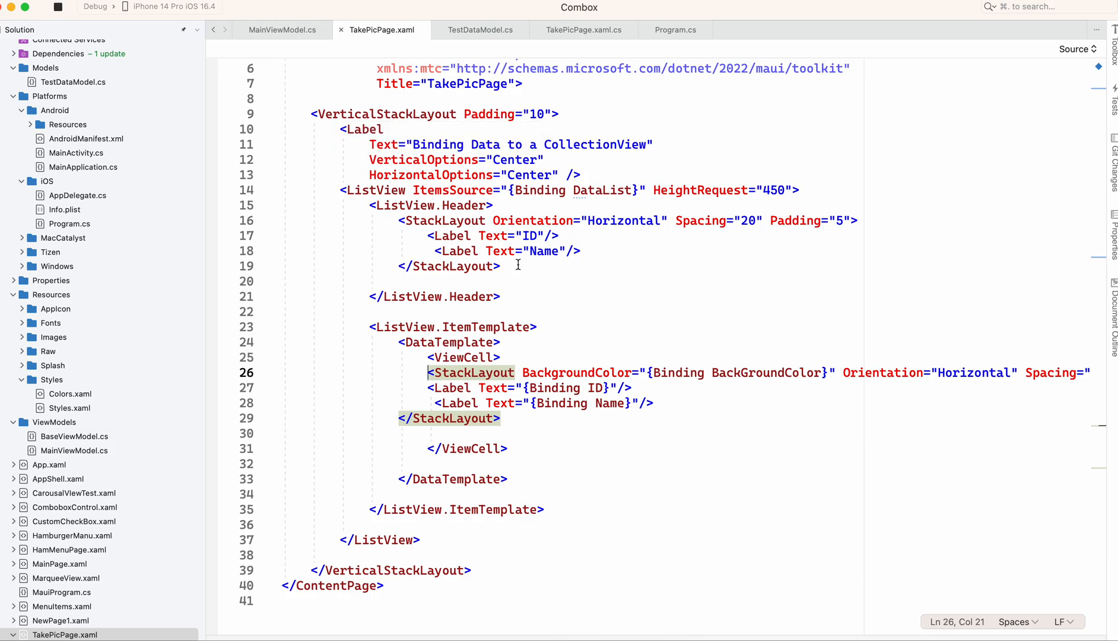
{"action": "mouse_move", "coordinate": [702, 412]}
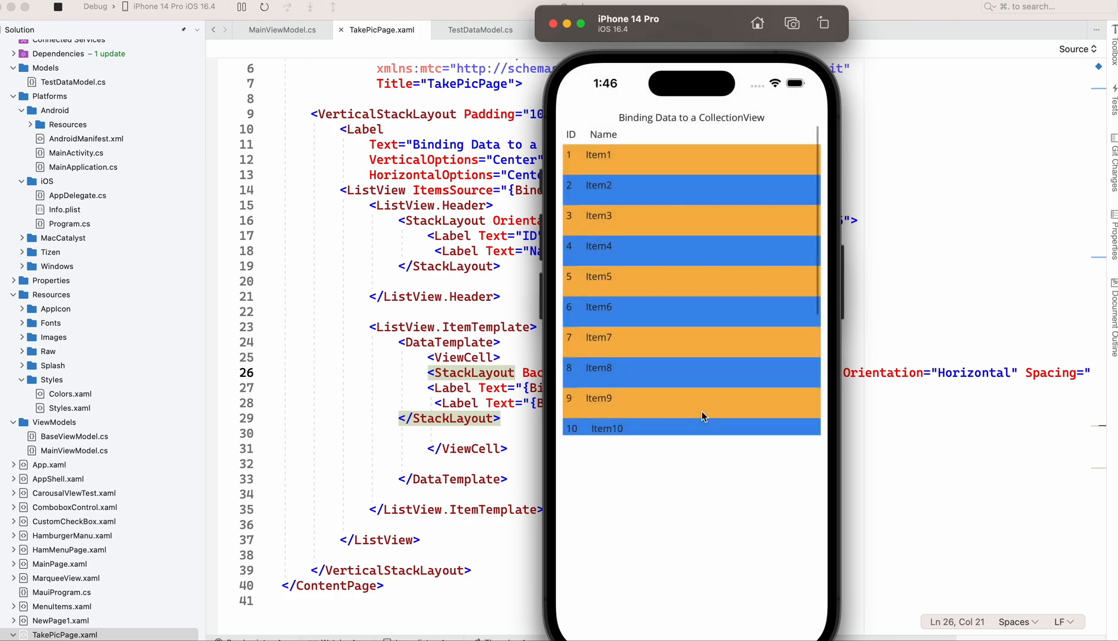
{"action": "mouse_move", "coordinate": [683, 246]}
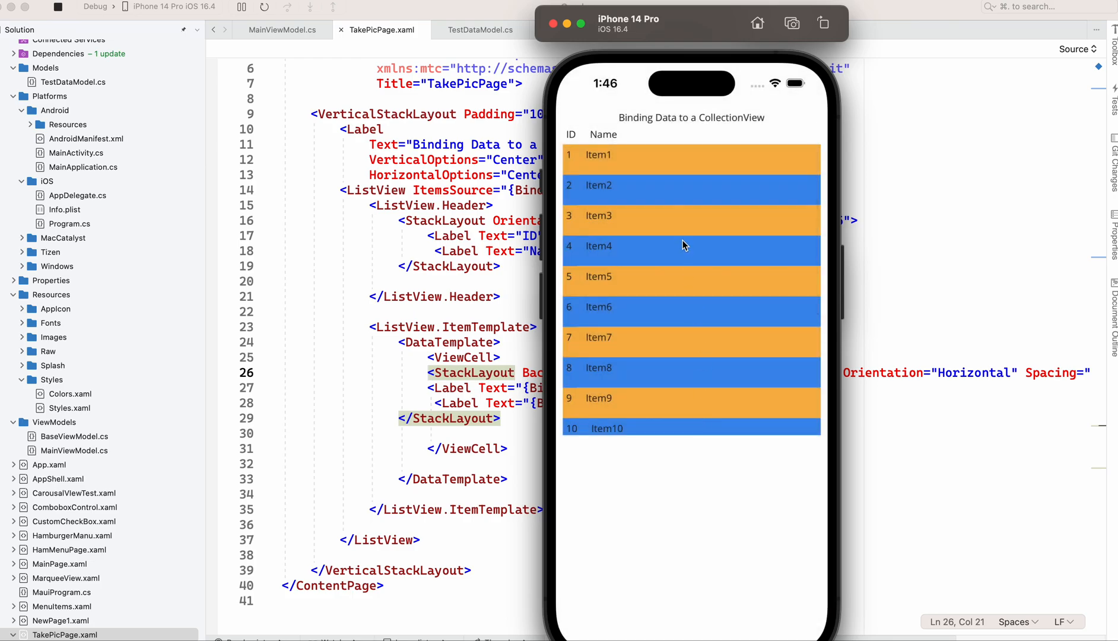
- Scroll the simulator list to verify the alternating orange and blue row backgrounds
{"action": "scroll", "scroll_direction": "down", "scroll_amount": 3}
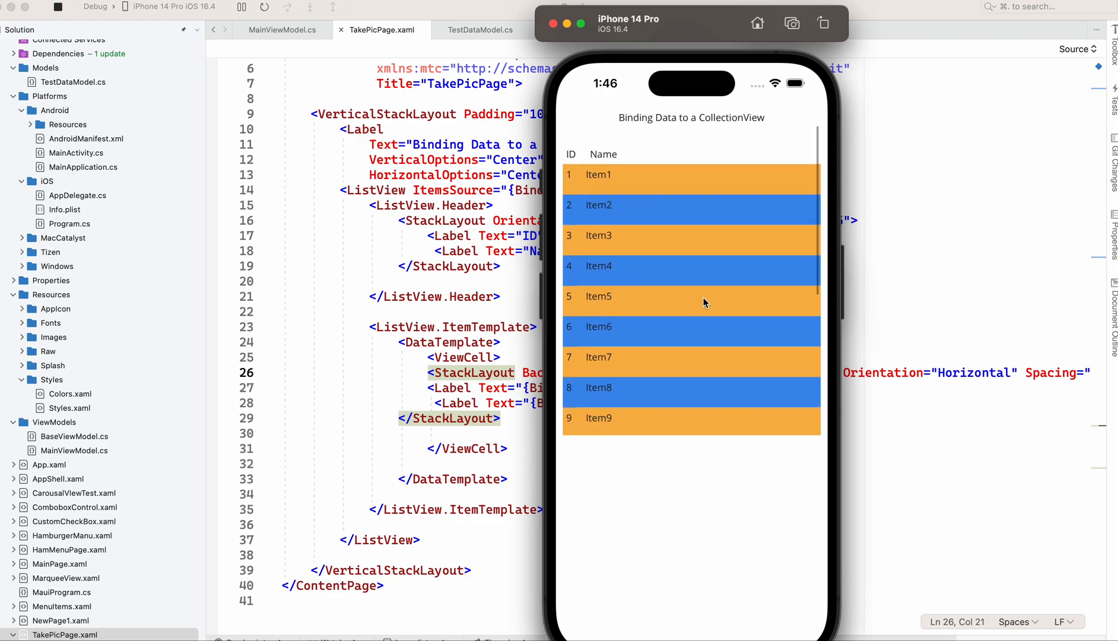
{"action": "scroll", "scroll_direction": "down", "scroll_amount": 3}
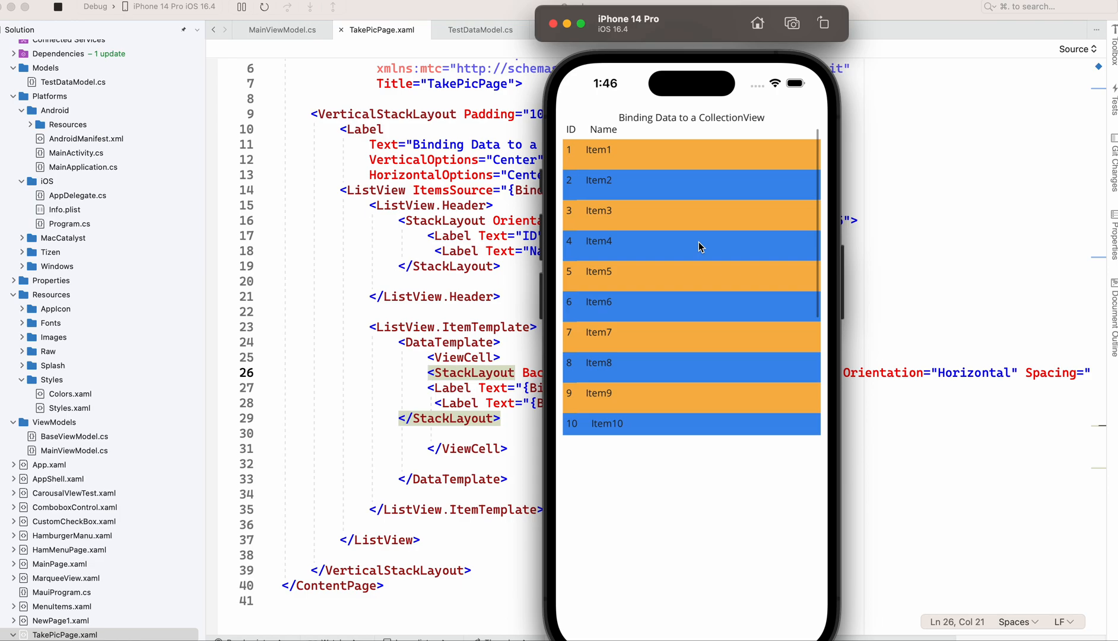
{"action": "mouse_move", "coordinate": [698, 265]}
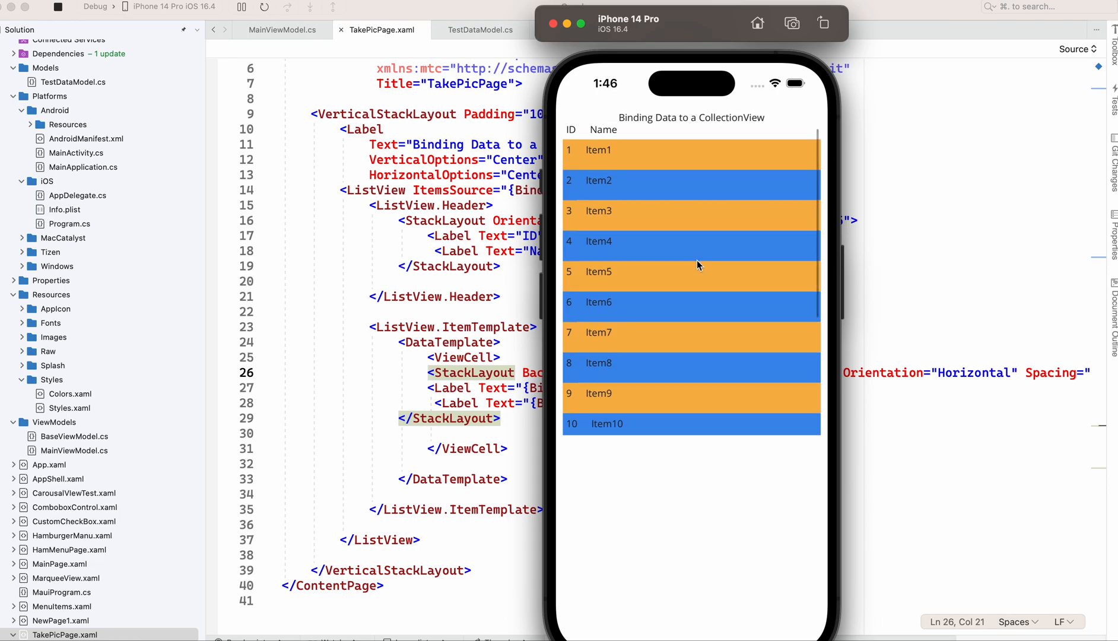
{"action": "scroll", "scroll_direction": "down", "scroll_amount": 3}
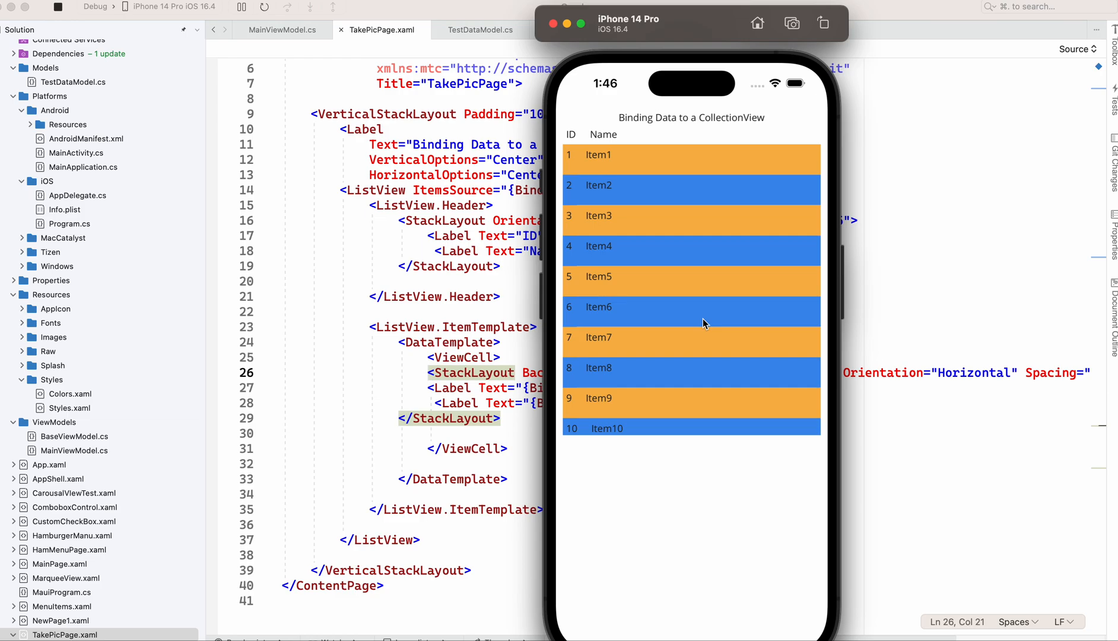
{"action": "scroll", "scroll_direction": "down", "scroll_amount": 3}
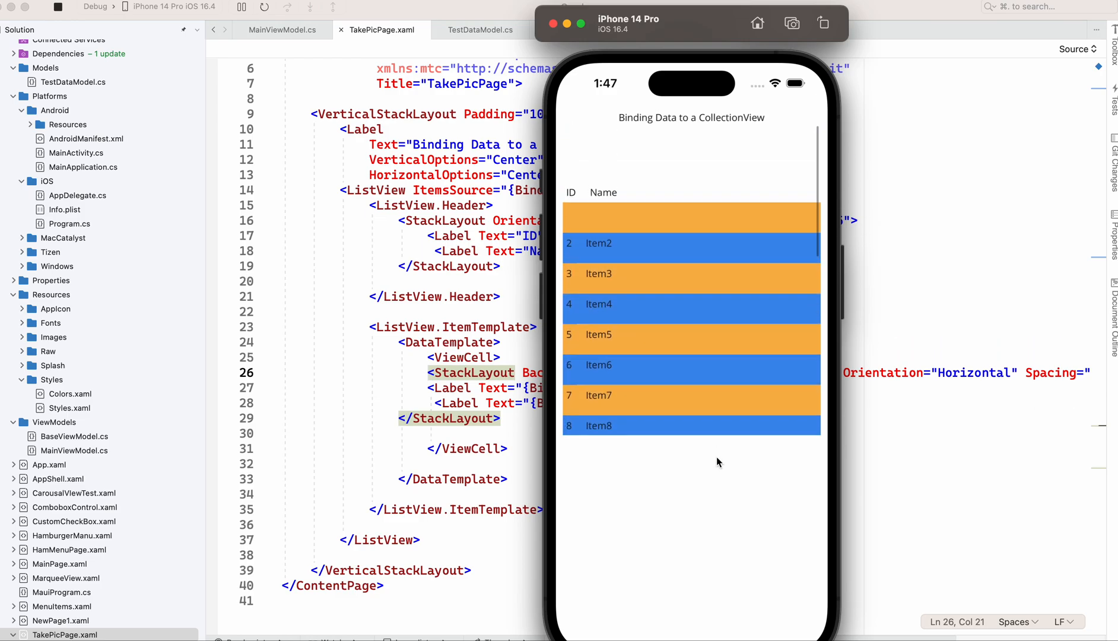
{"action": "scroll", "scroll_direction": "down", "scroll_amount": 3}
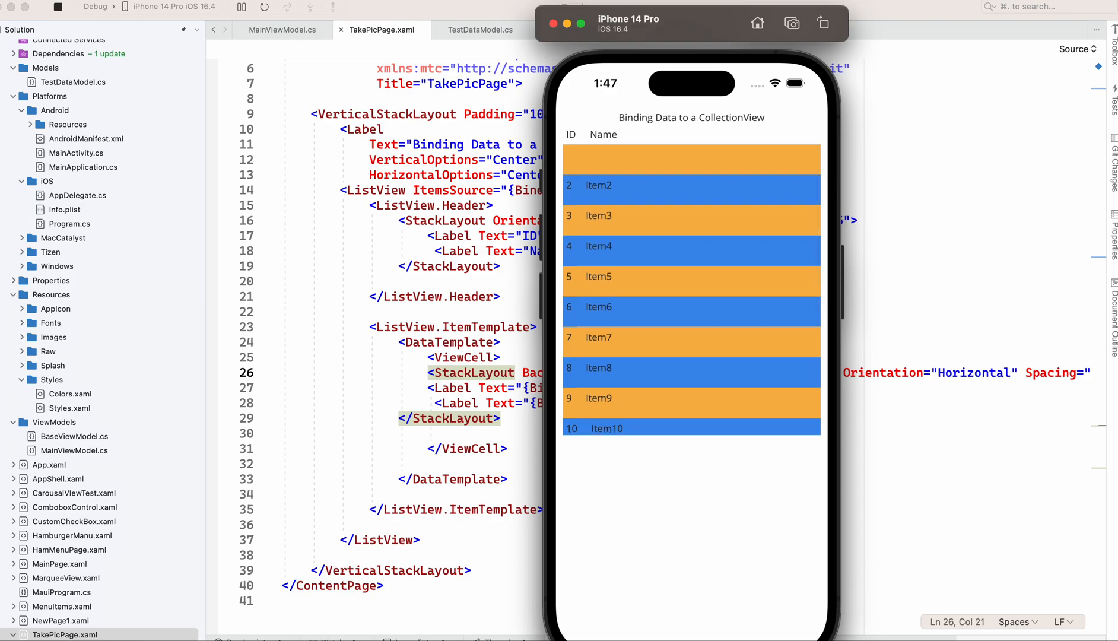